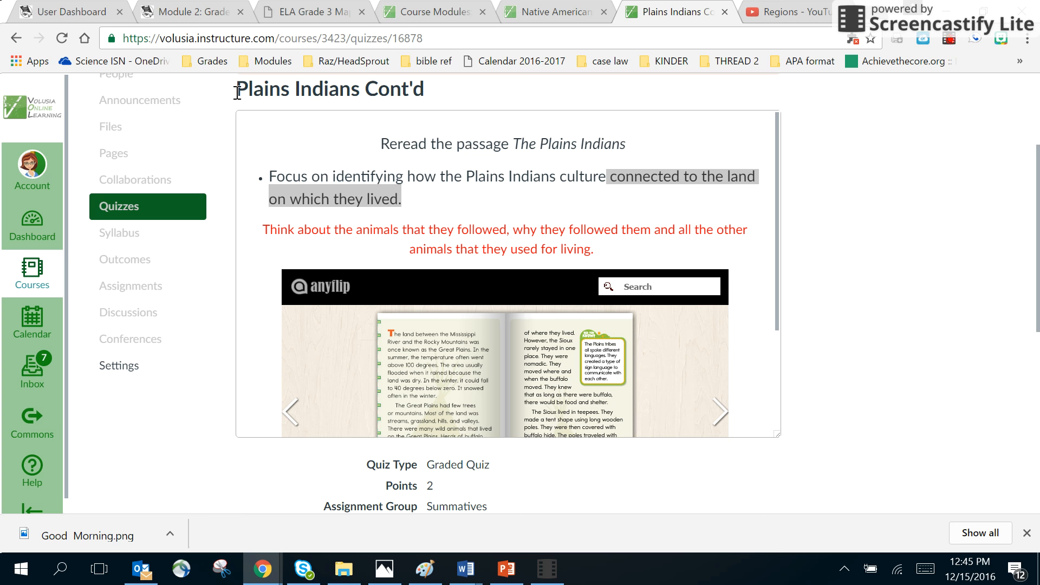
mouse_move(461, 100)
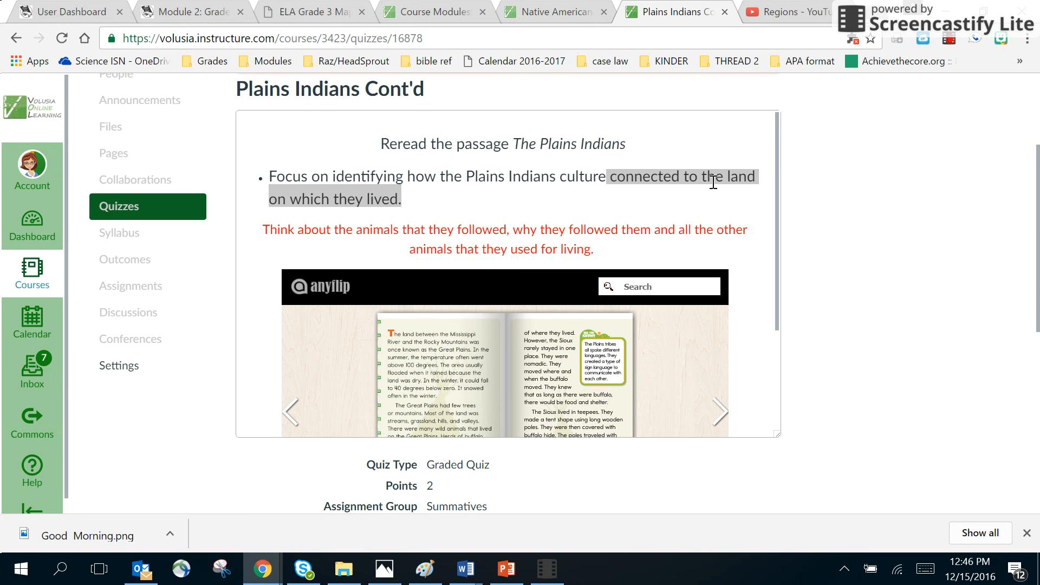
mouse_move(729, 179)
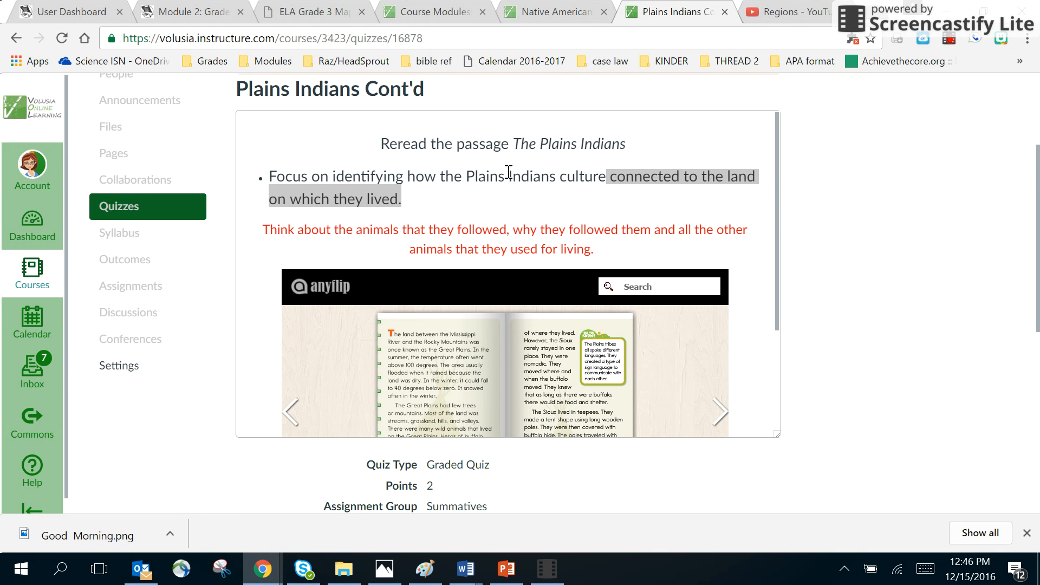
mouse_move(603, 175)
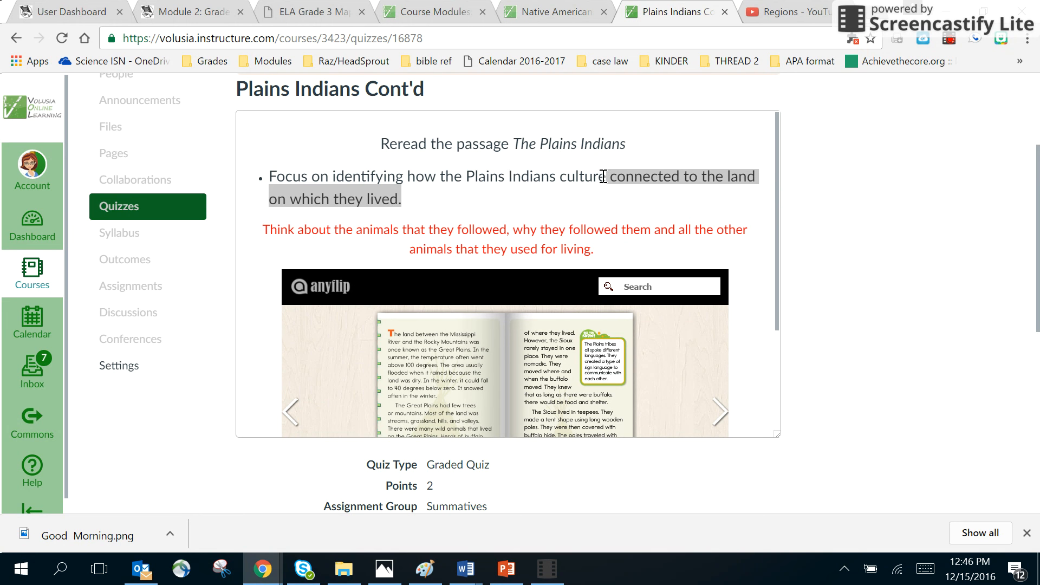
mouse_move(401, 221)
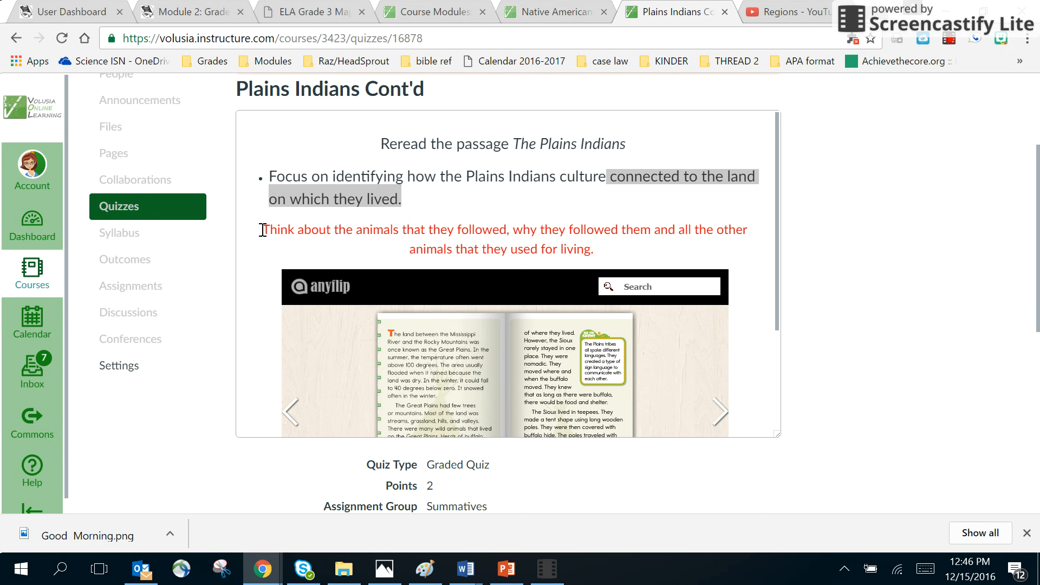
mouse_move(483, 224)
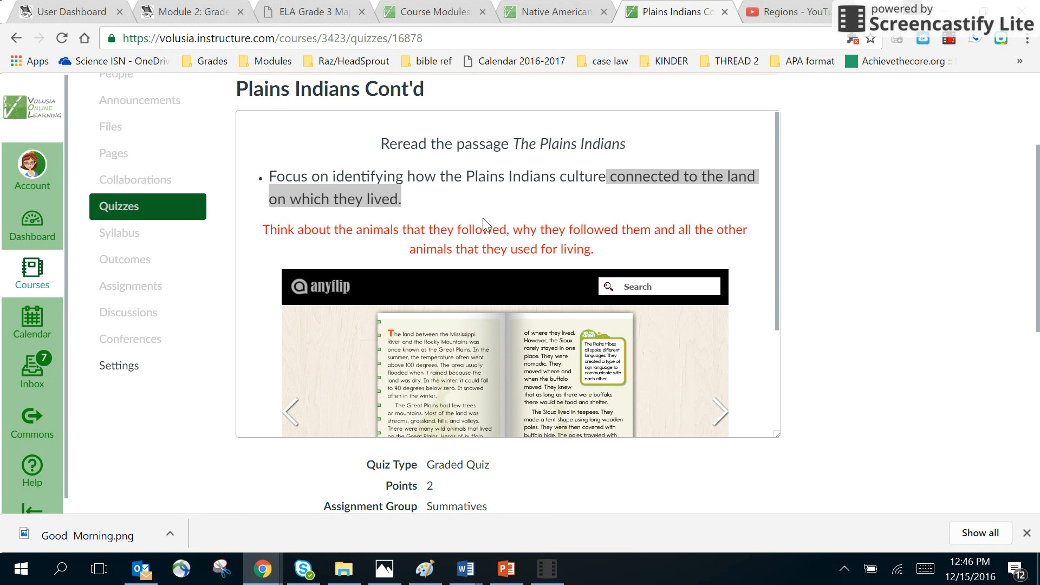
mouse_move(560, 248)
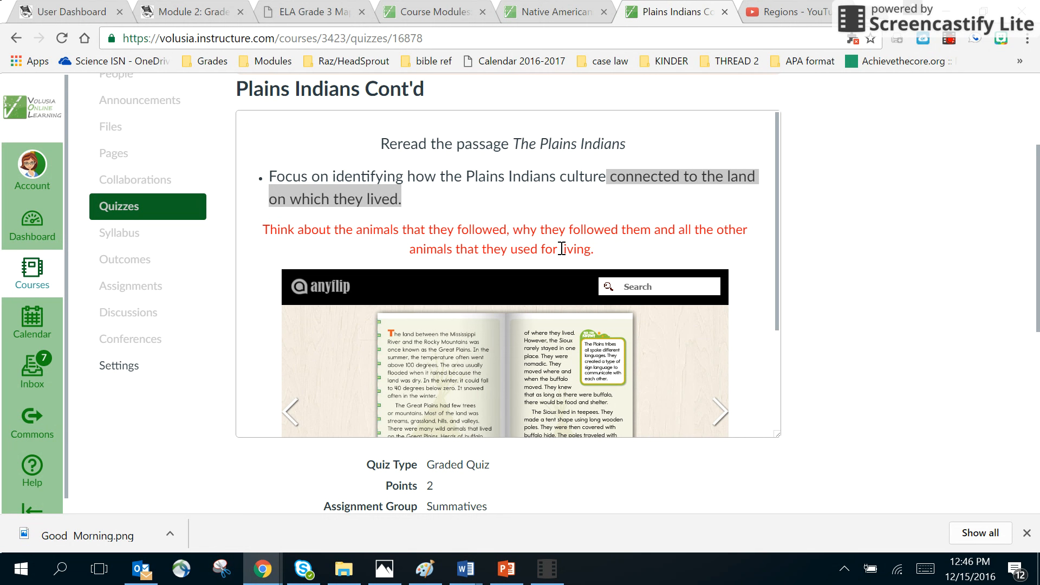
mouse_move(687, 409)
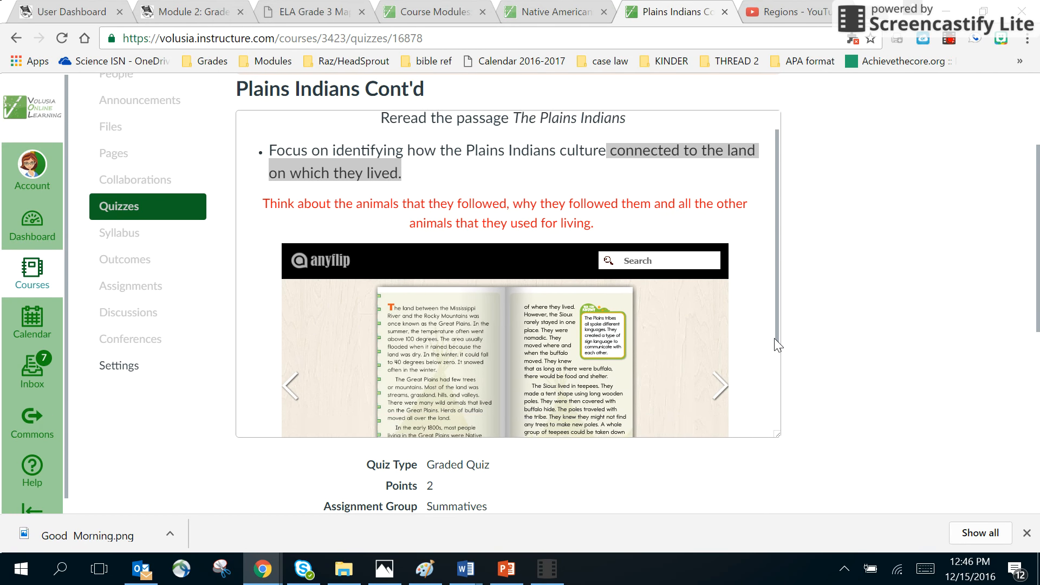
Step: Scroll to the AnyFlip Plains Indians flipbook and switch it to full screen
scroll("down", 3)
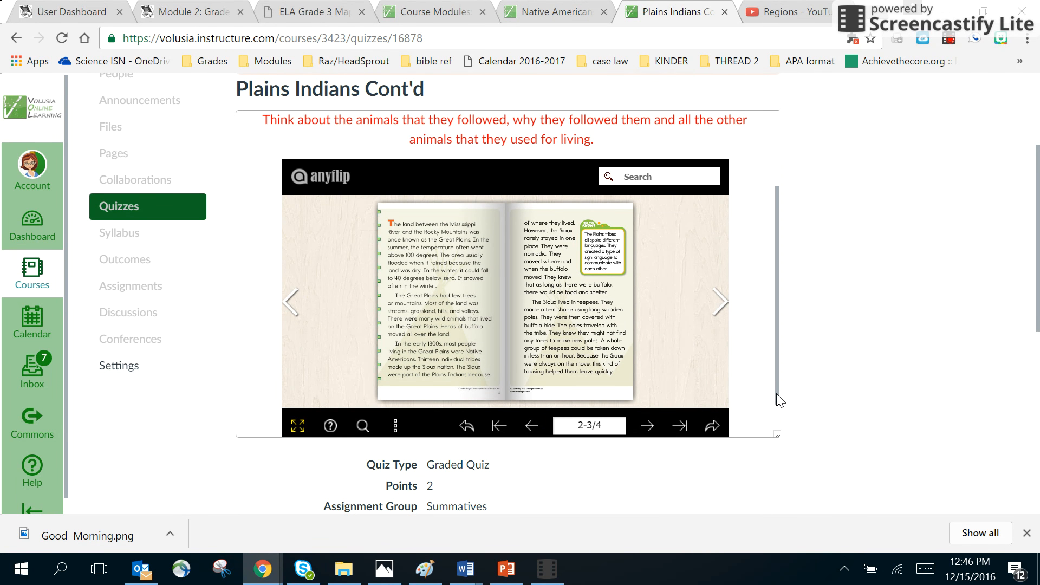
left_click(297, 425)
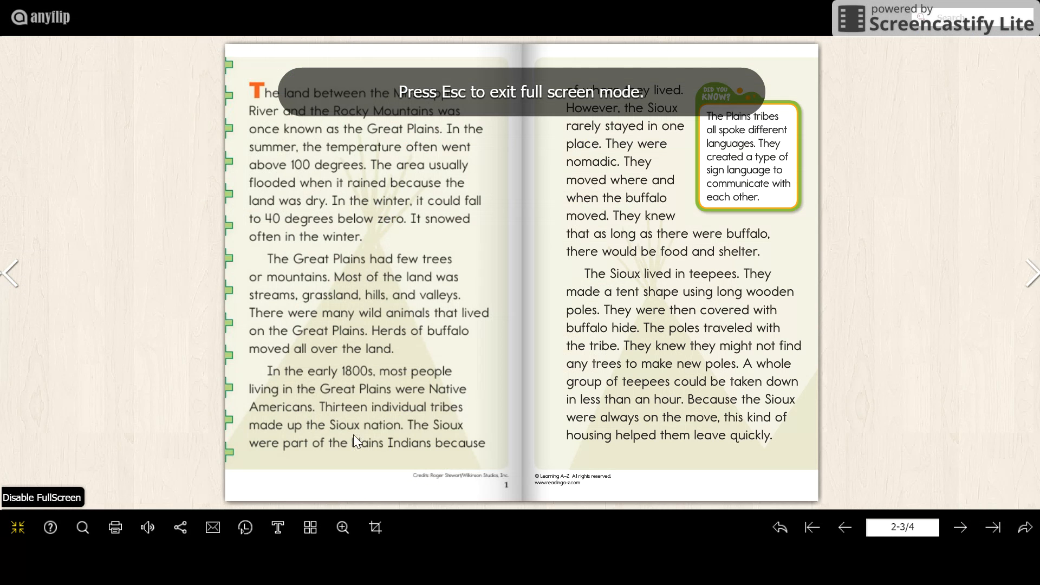
mouse_move(667, 150)
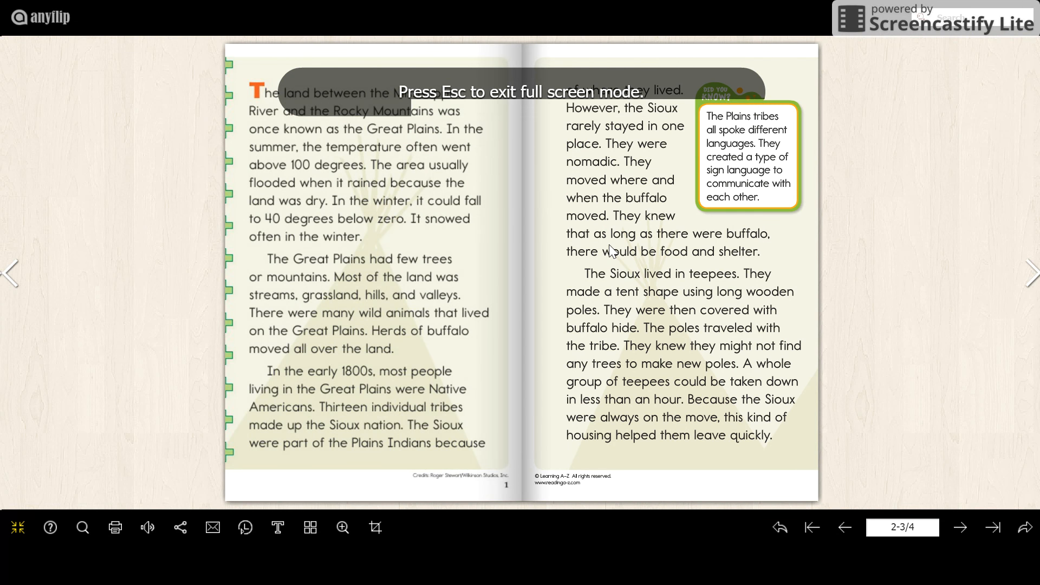
mouse_move(605, 202)
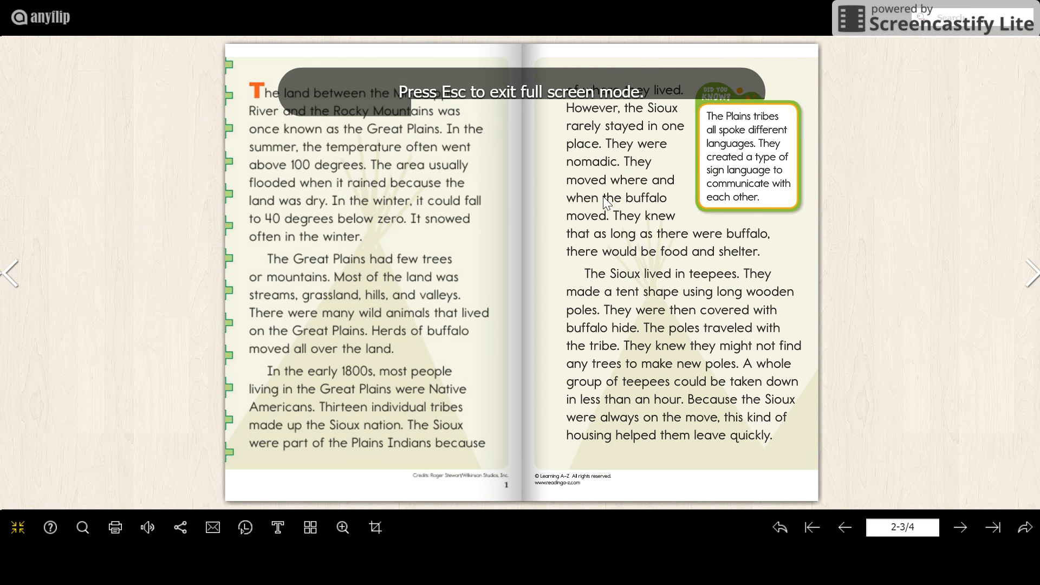
mouse_move(691, 101)
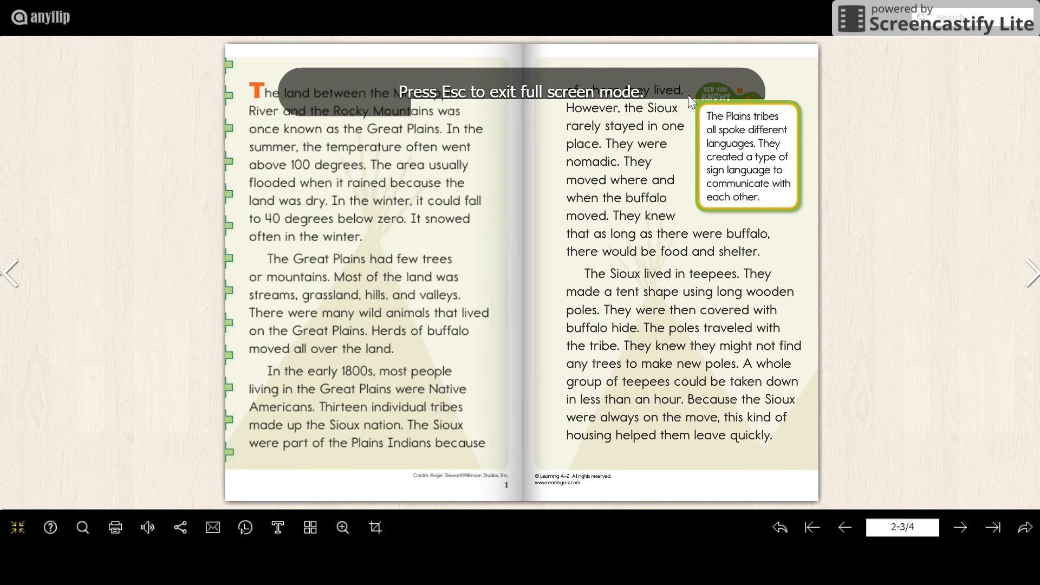
mouse_move(628, 117)
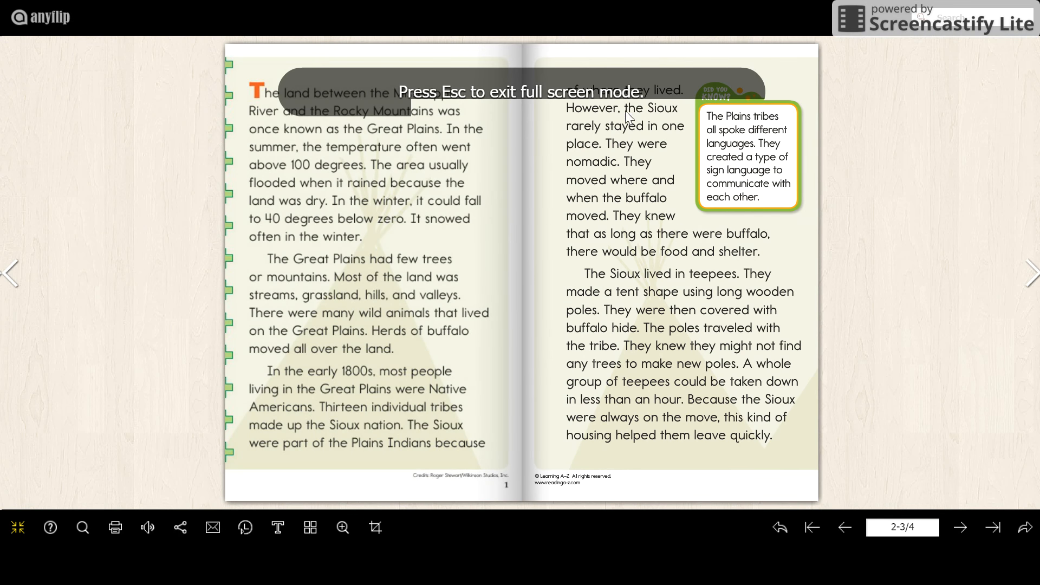
mouse_move(623, 192)
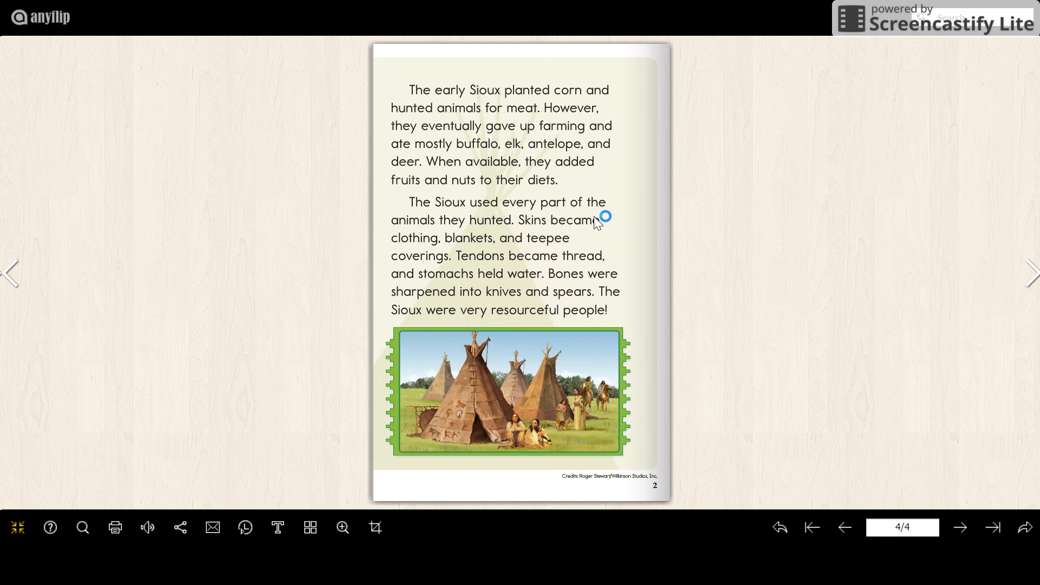
mouse_move(424, 103)
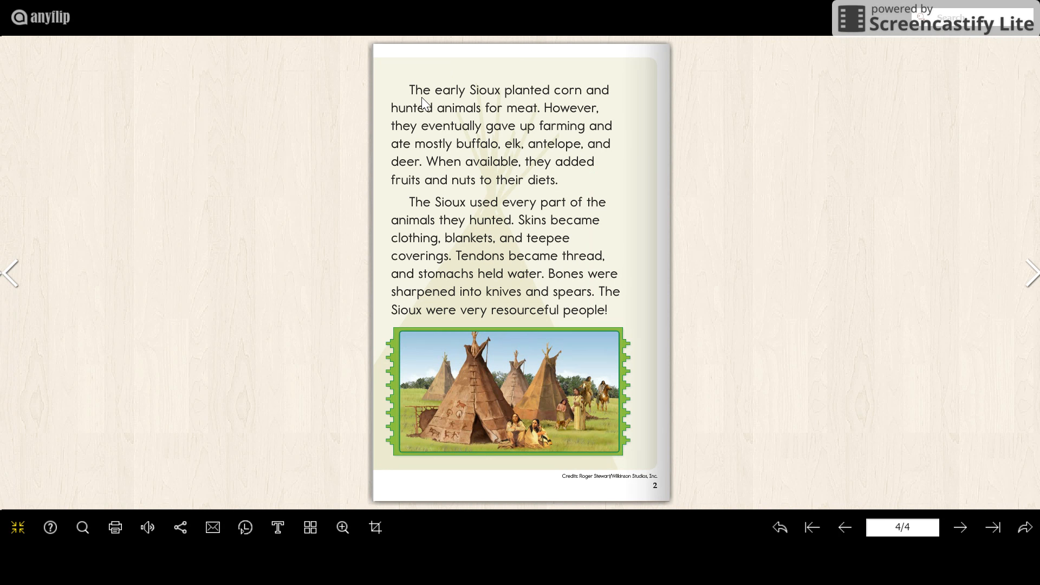
mouse_move(419, 130)
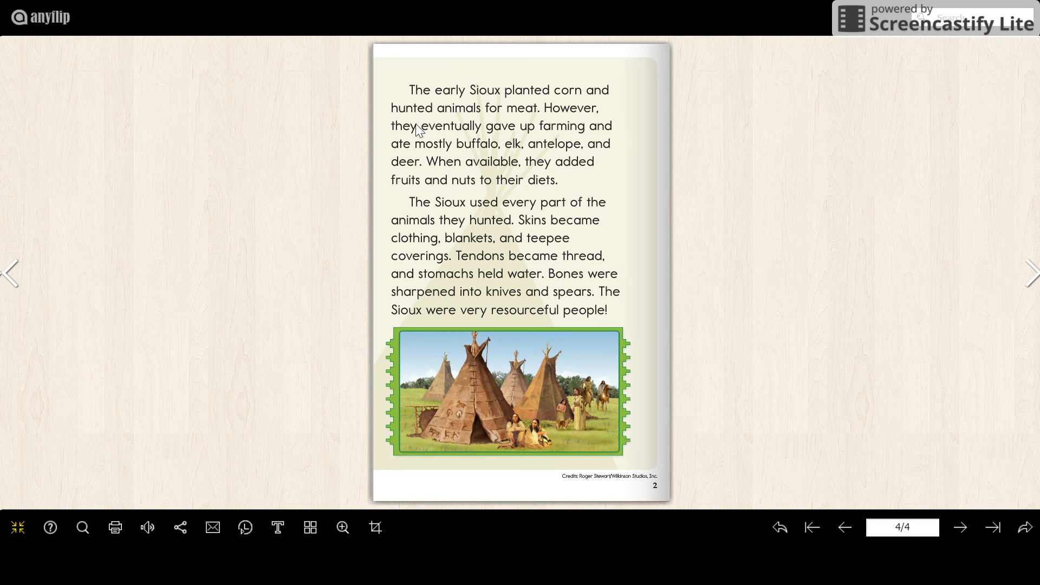
mouse_move(588, 101)
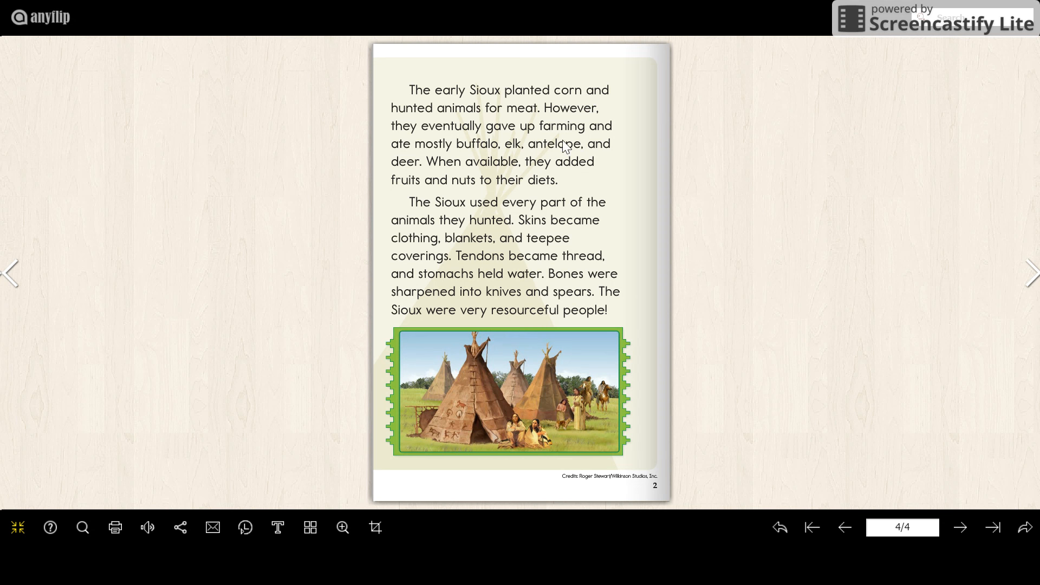
mouse_move(415, 164)
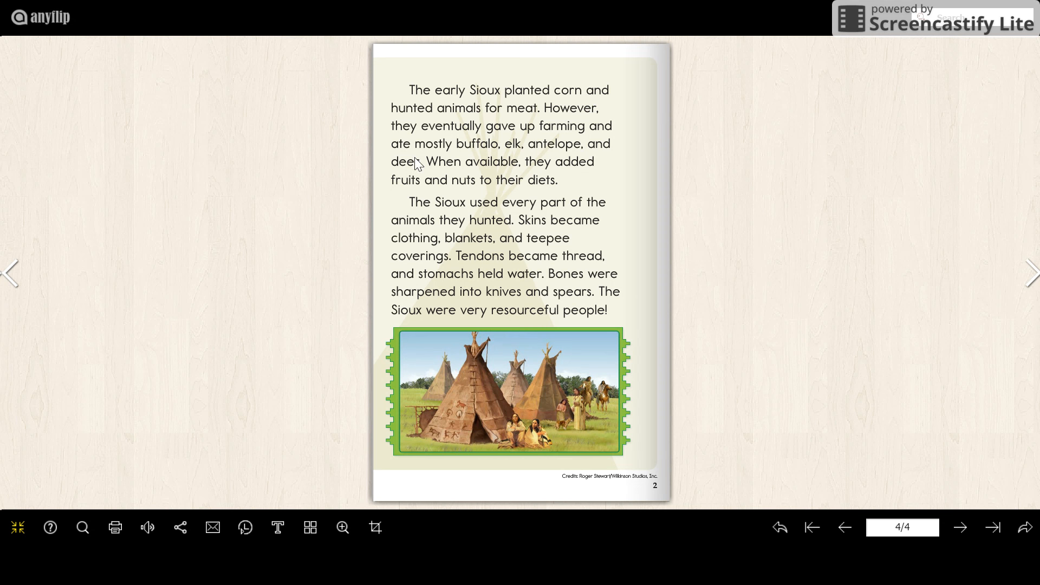
mouse_move(434, 185)
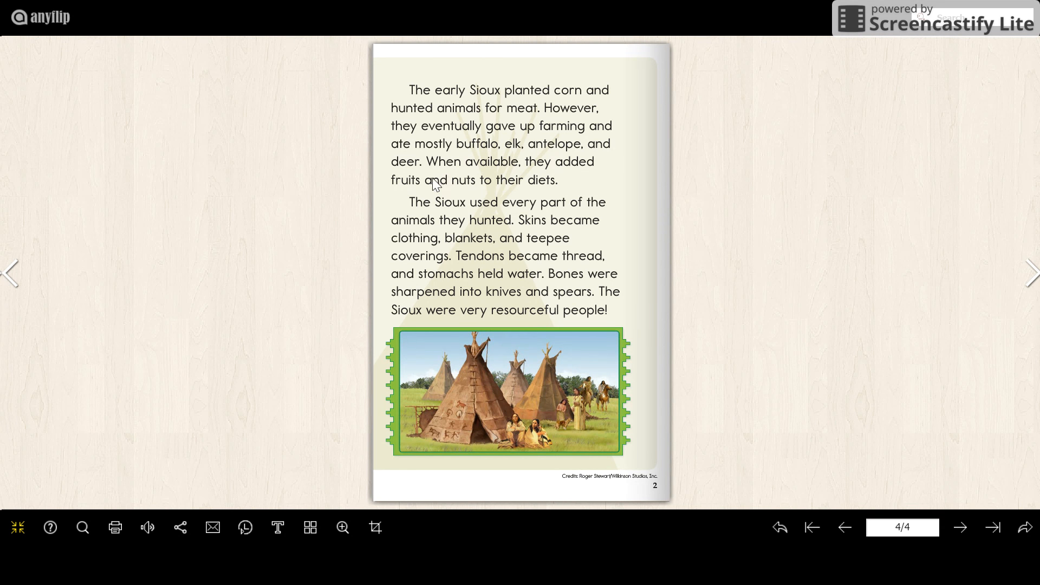
mouse_move(574, 118)
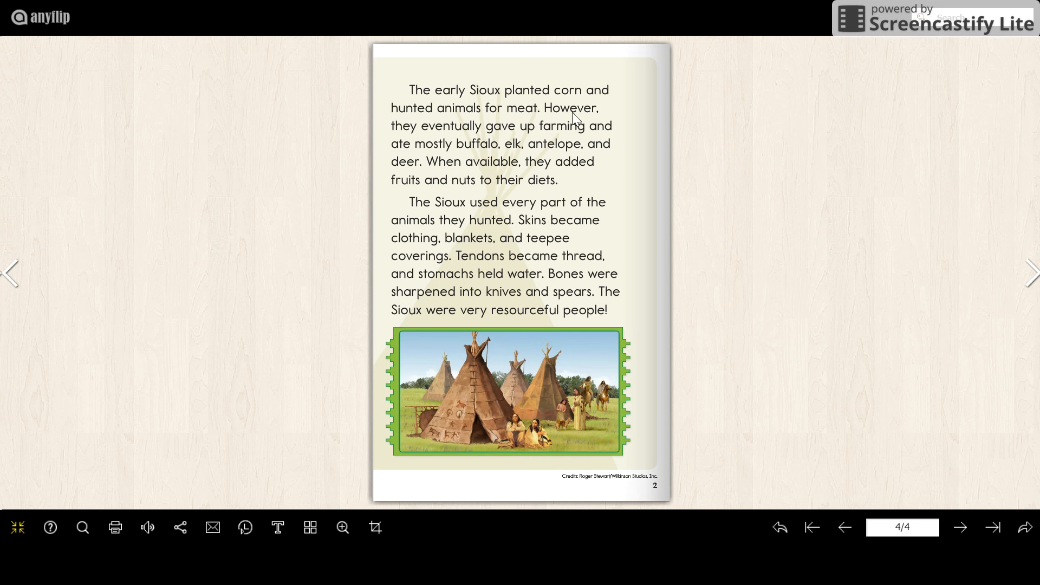
mouse_move(443, 184)
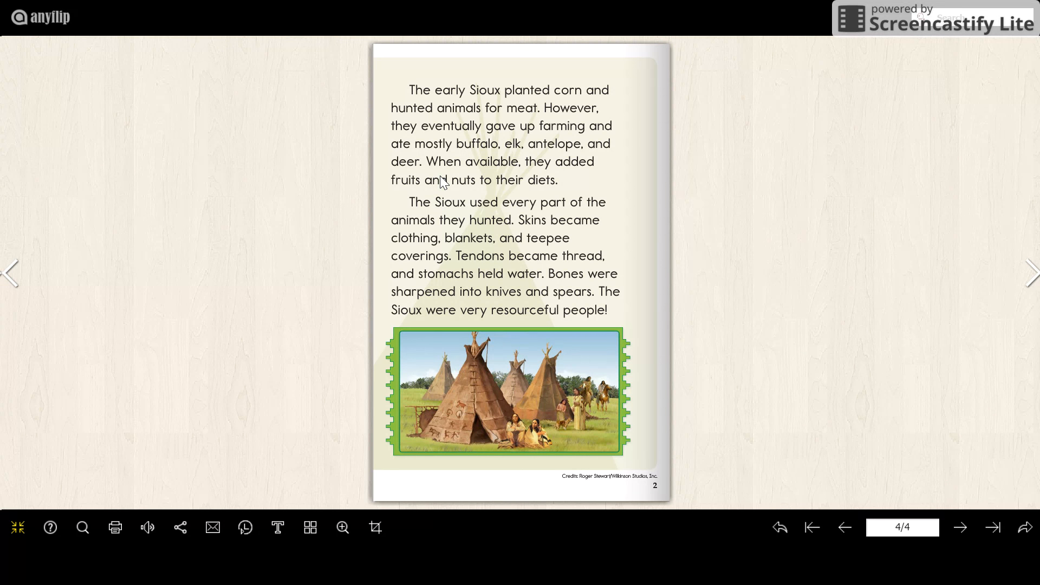
mouse_move(478, 183)
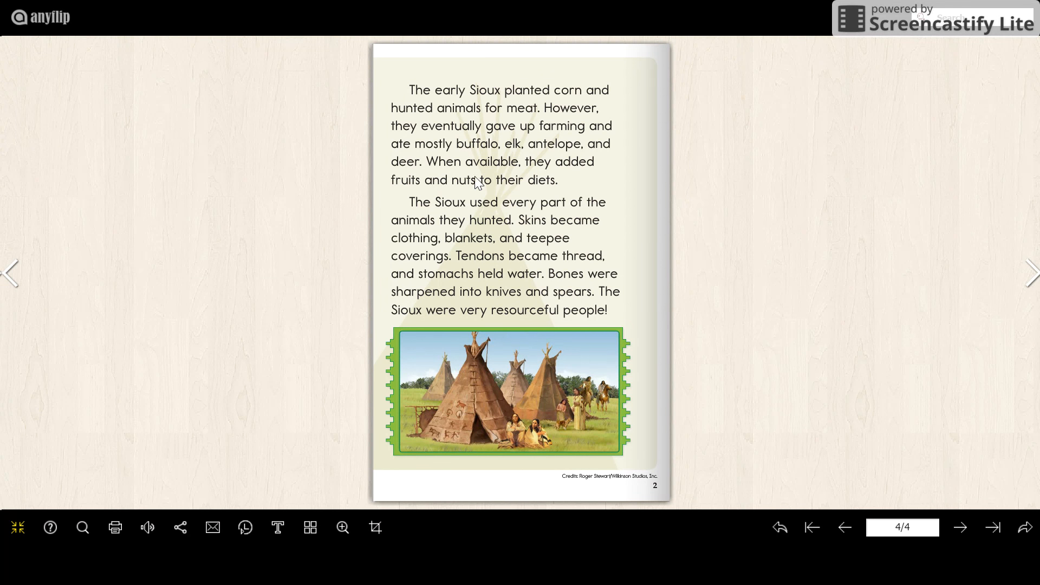
mouse_move(561, 176)
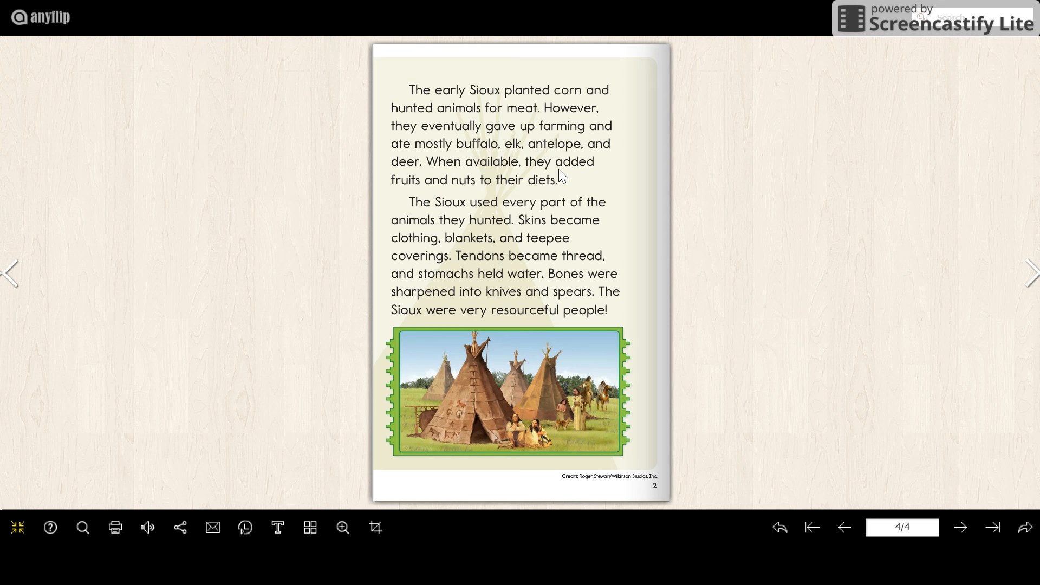
mouse_move(390, 204)
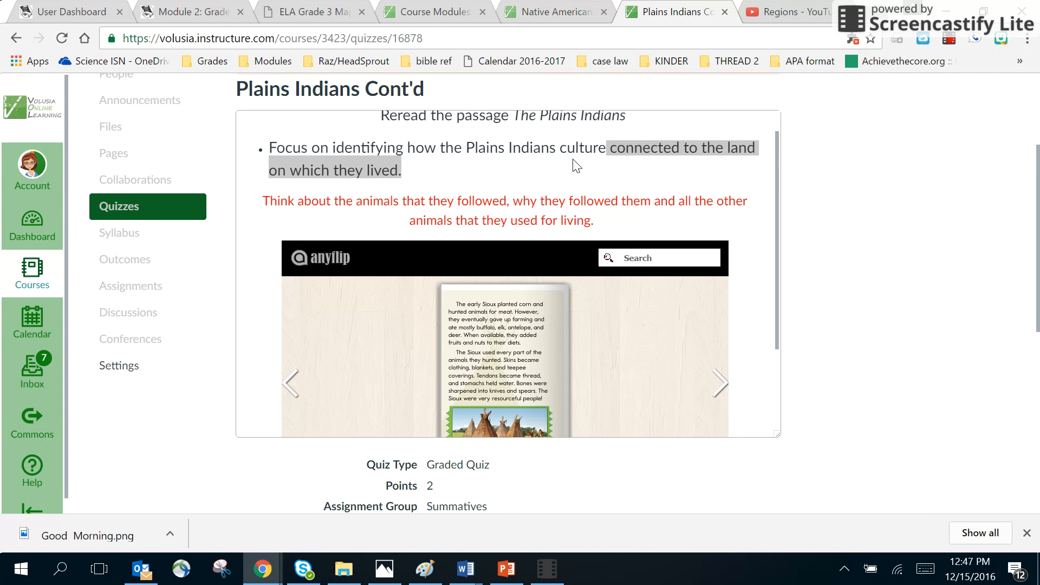
mouse_move(462, 169)
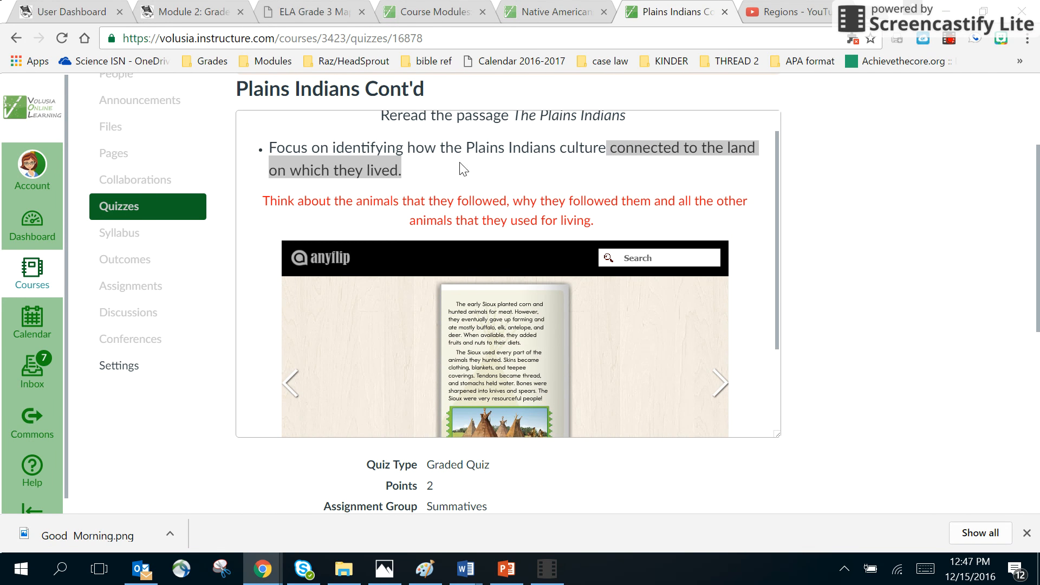
mouse_move(669, 167)
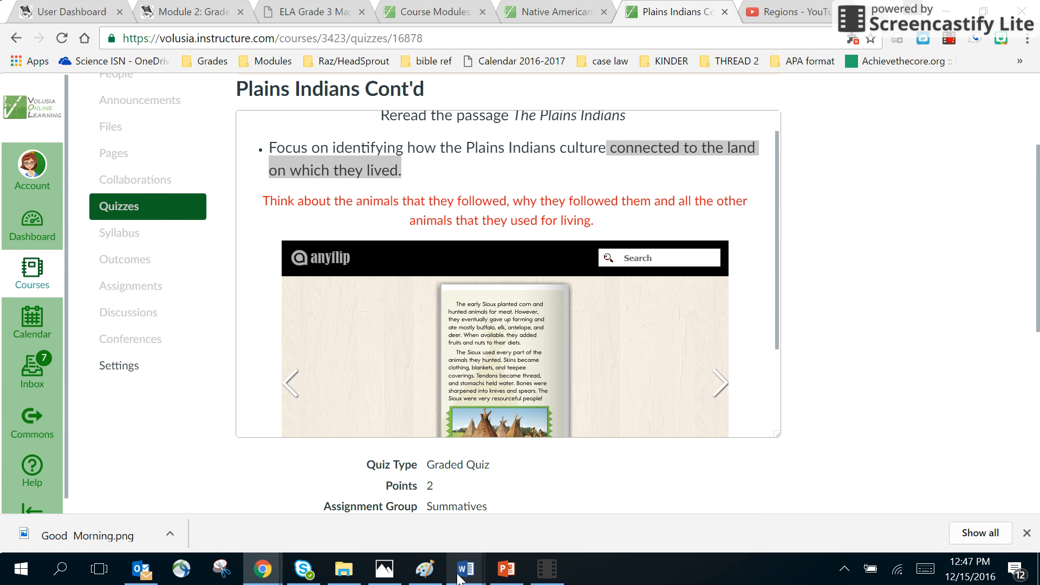
Step: Switch from Canvas to the Word Students response sheet via the taskbar
left_click(463, 569)
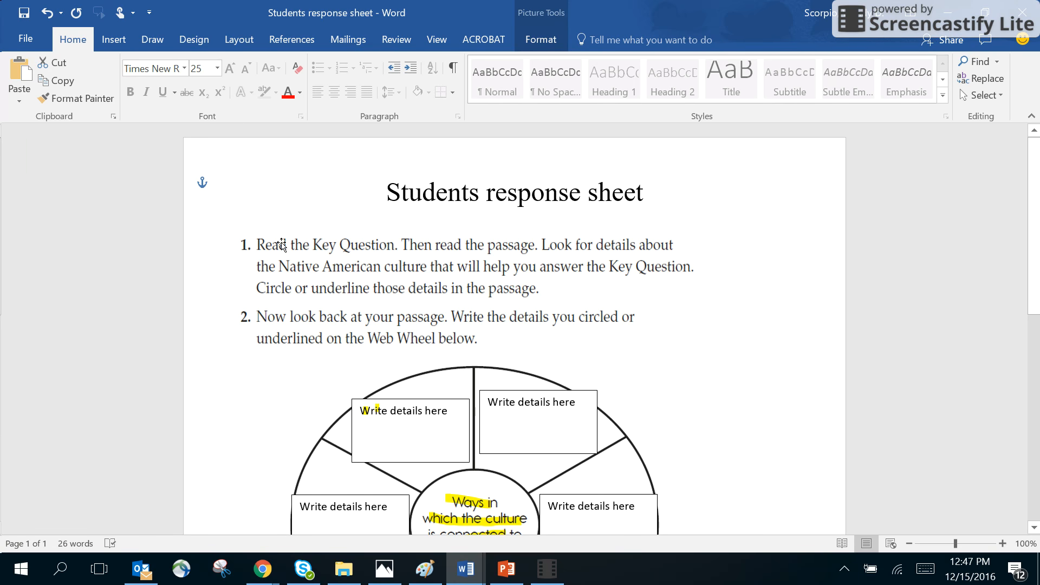
mouse_move(535, 266)
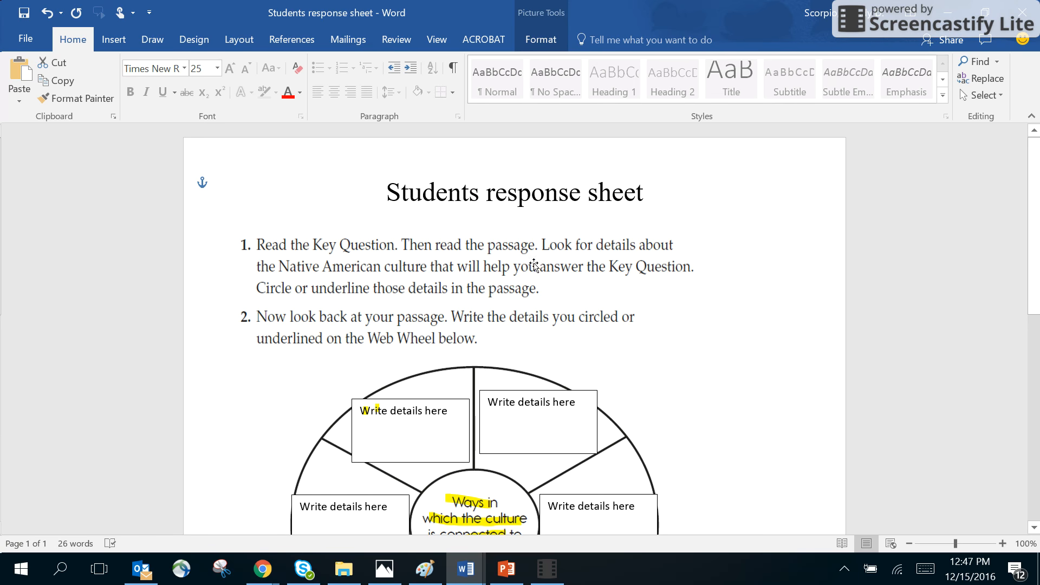
Step: Scroll down to the web wheel, then return to the Chrome quiz page
scroll("down", 3)
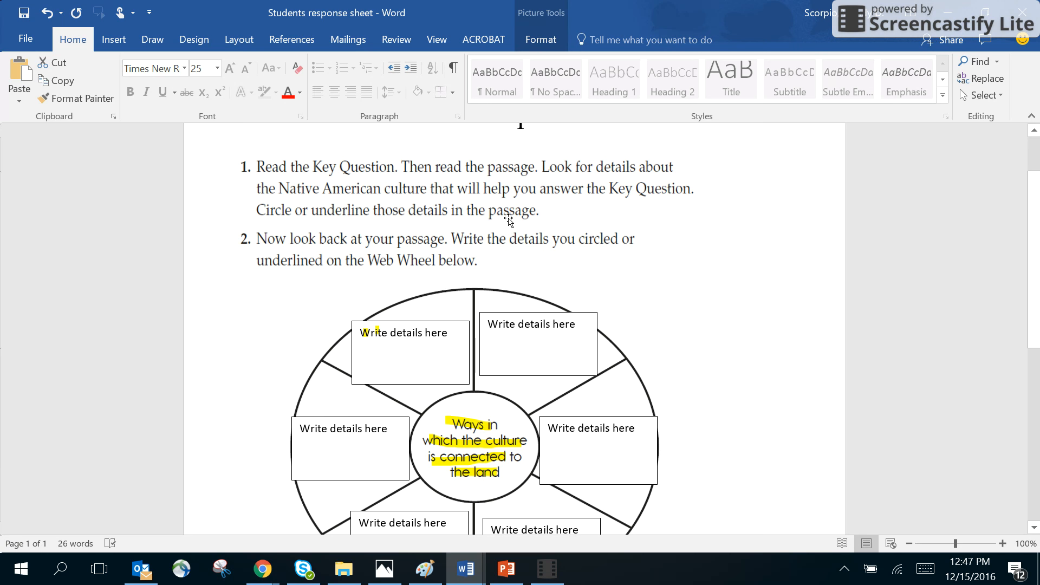
mouse_move(451, 225)
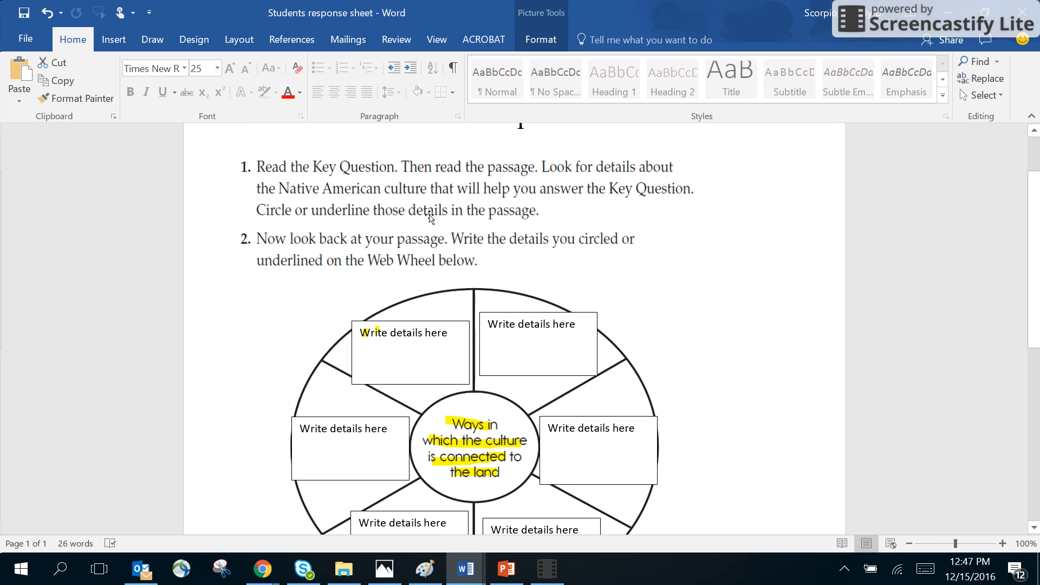
mouse_move(411, 222)
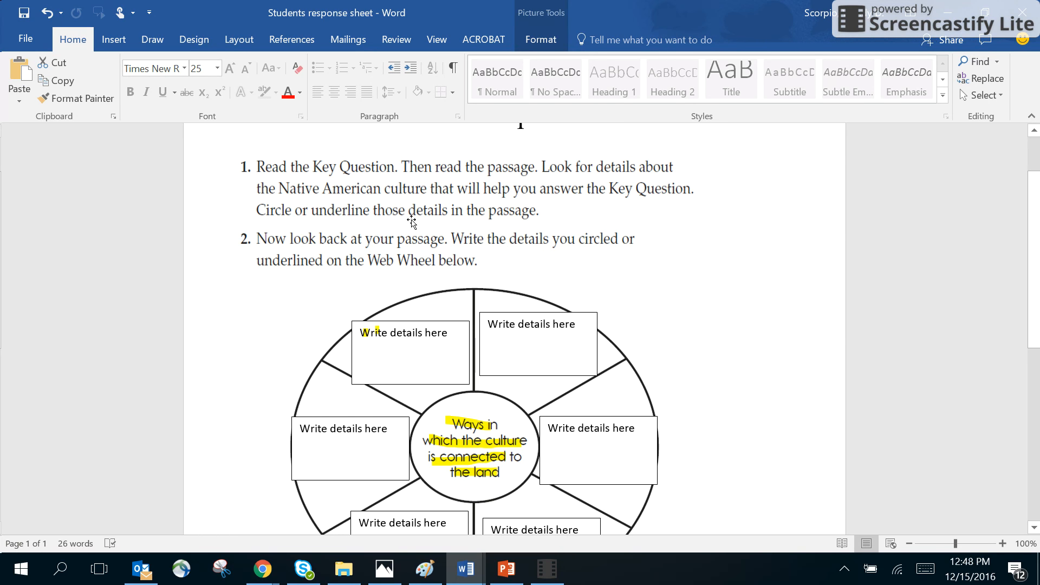
mouse_move(285, 408)
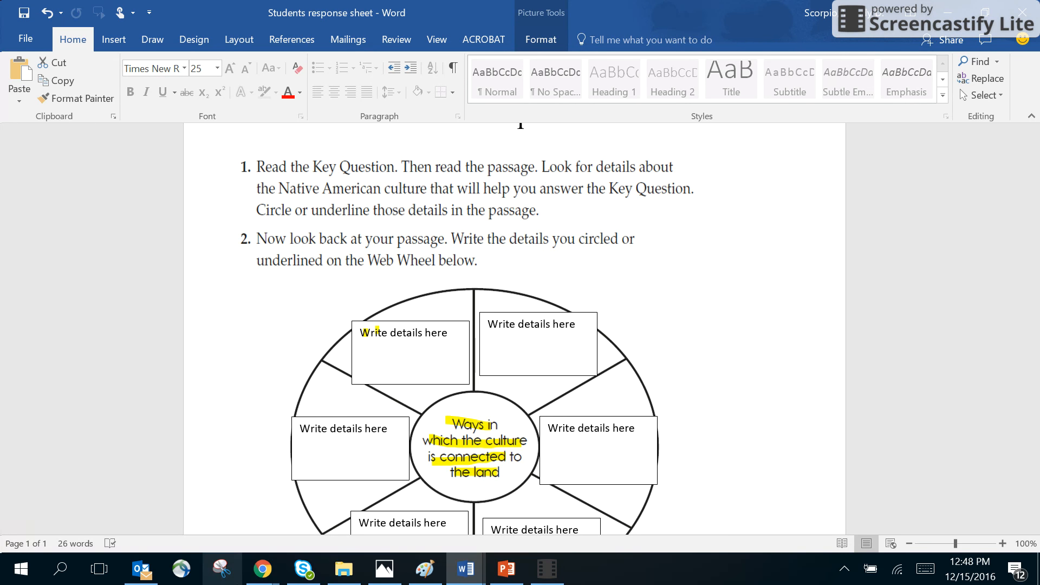
mouse_move(285, 472)
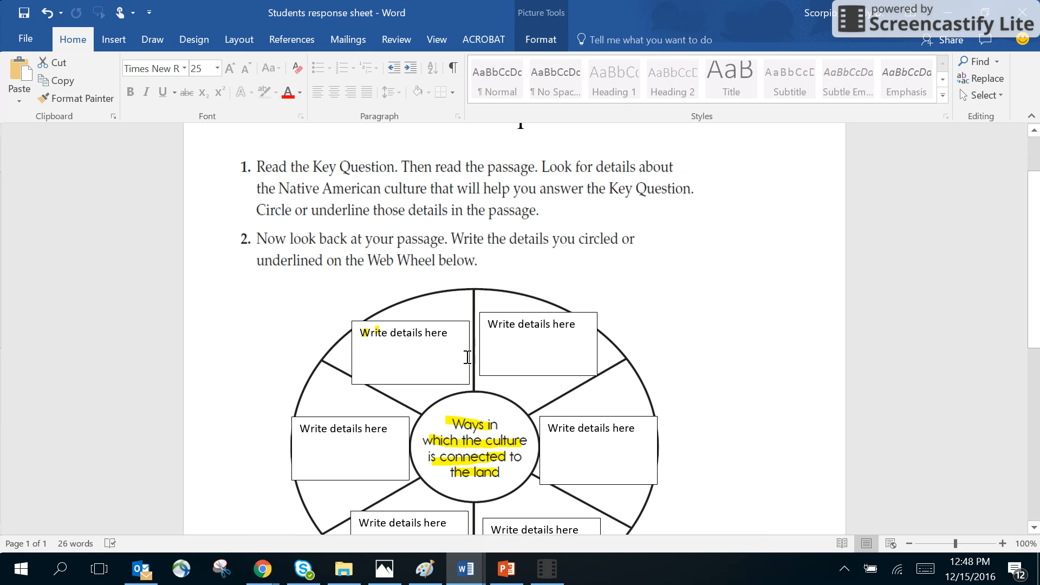
left_click(261, 568)
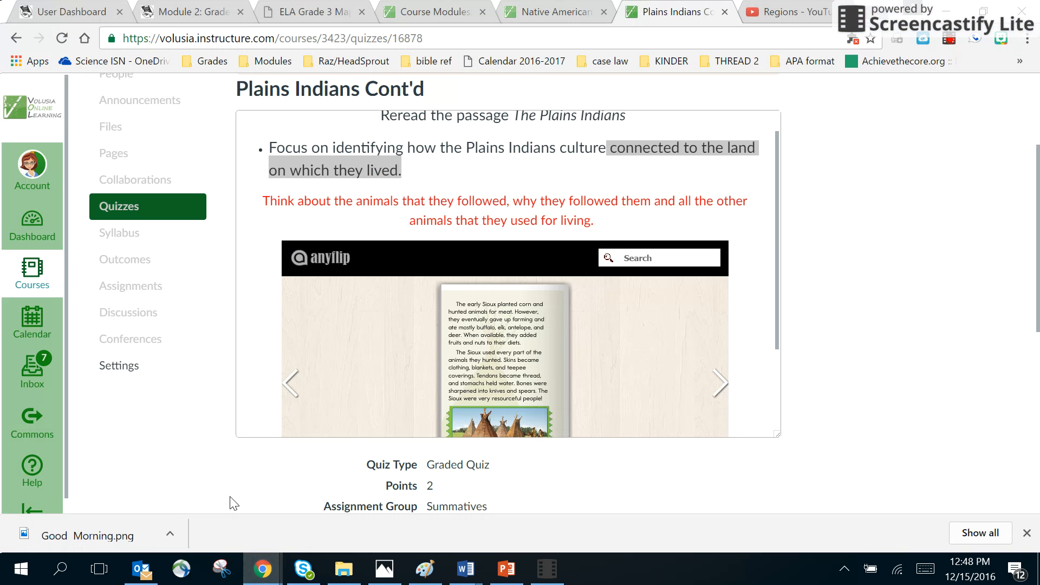
mouse_move(464, 569)
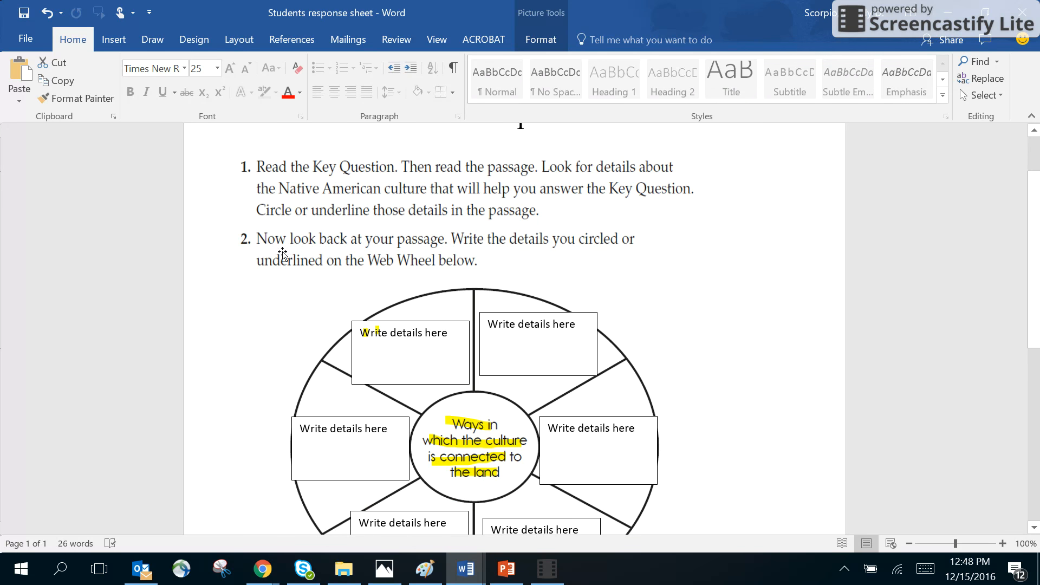
mouse_move(288, 292)
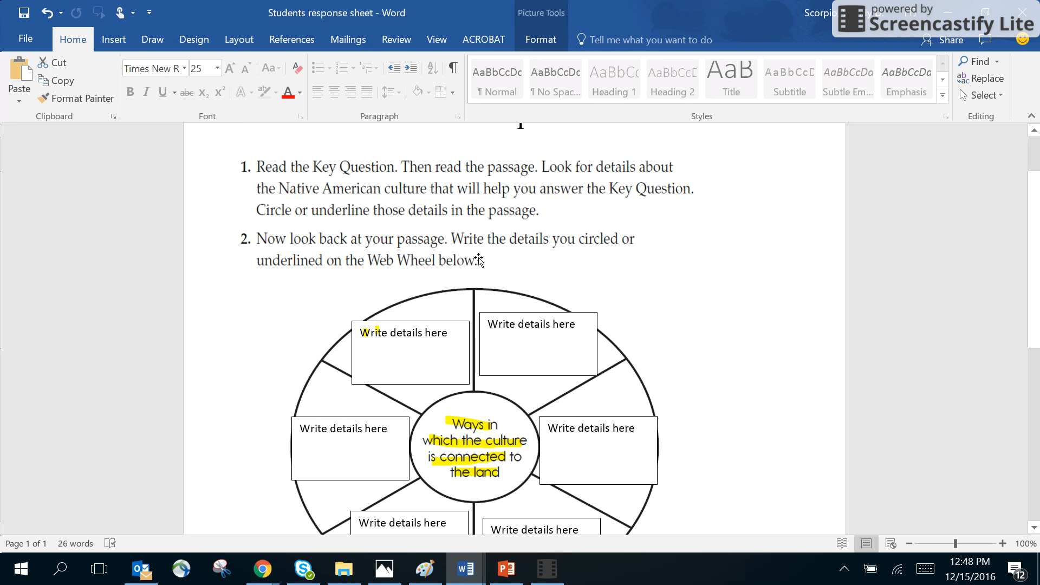
mouse_move(461, 267)
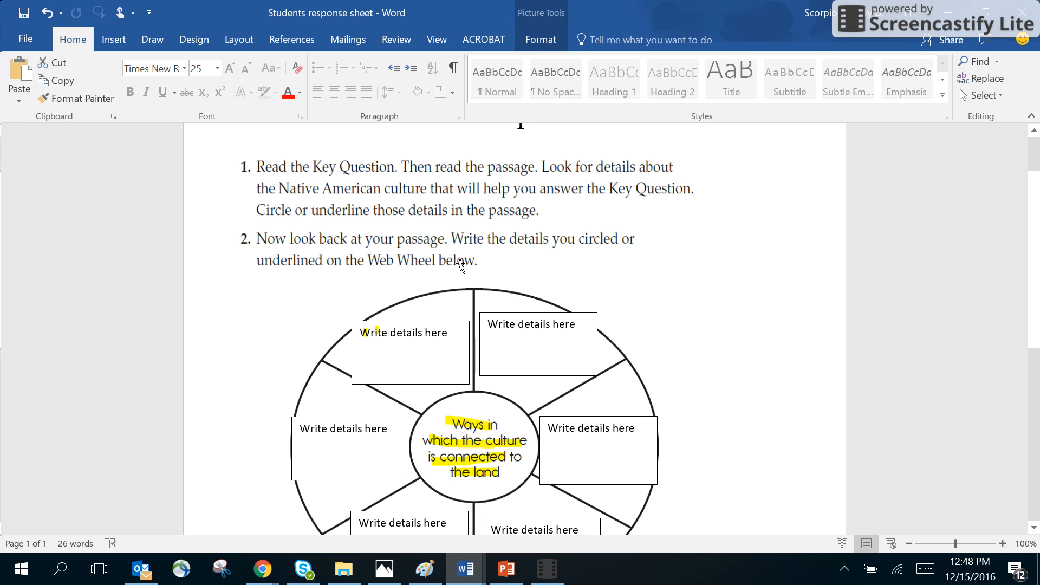
mouse_move(434, 269)
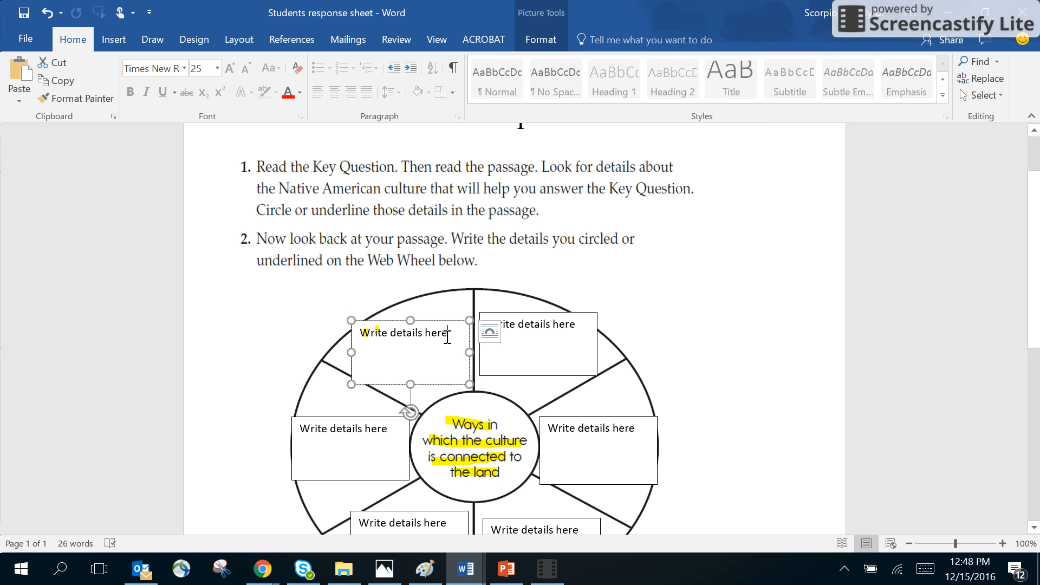
mouse_move(261, 569)
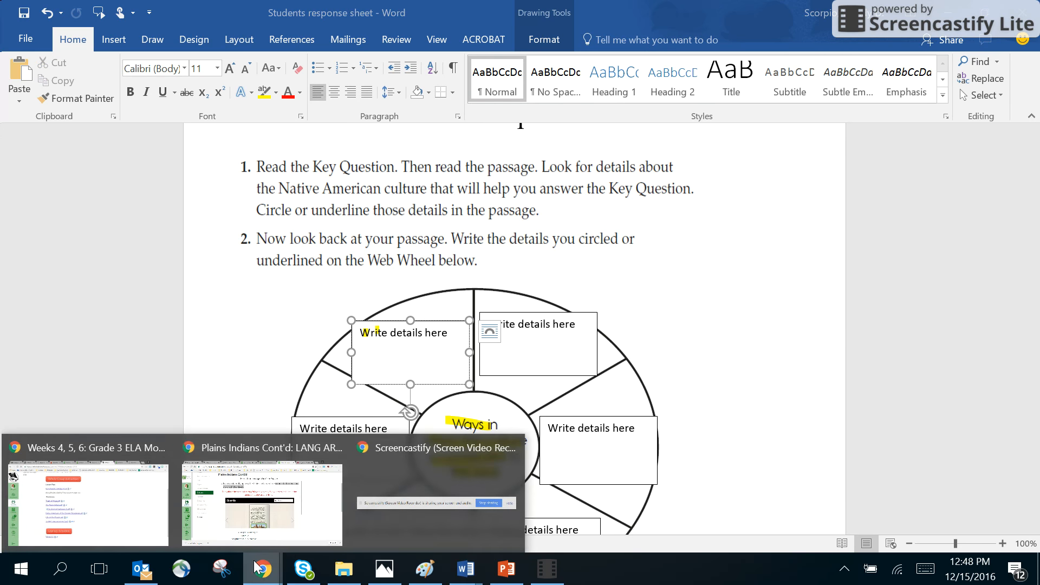
Step: Return to the Plains Indians Cont'd quiz page in Chrome
left_click(261, 569)
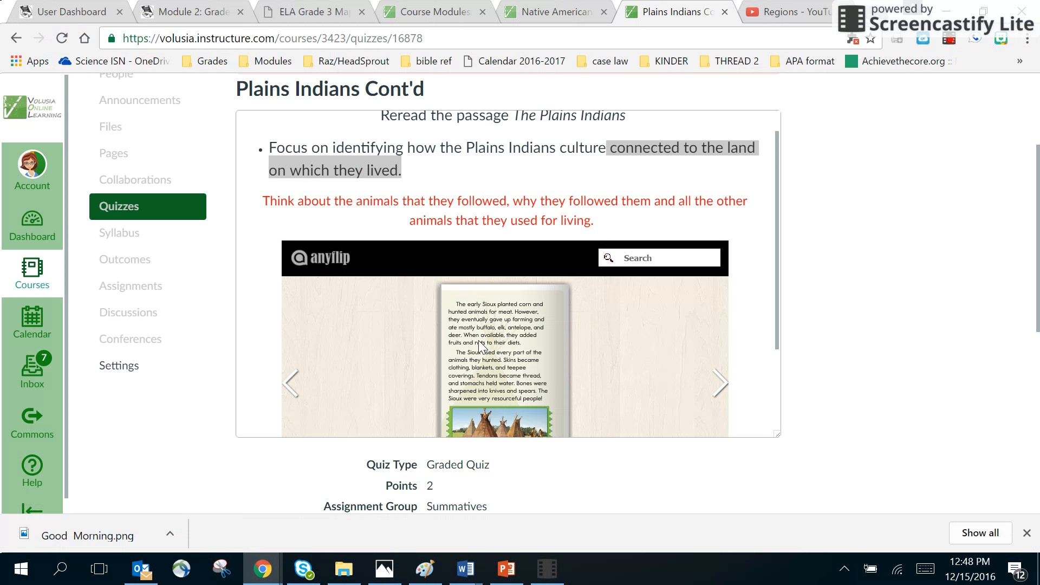
left_click(464, 569)
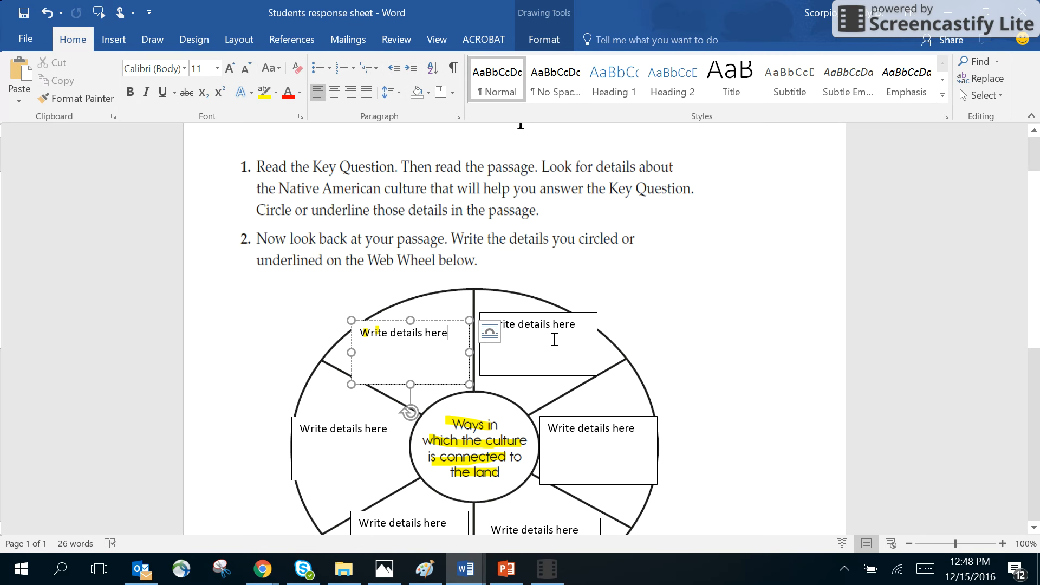
scroll("down", 3)
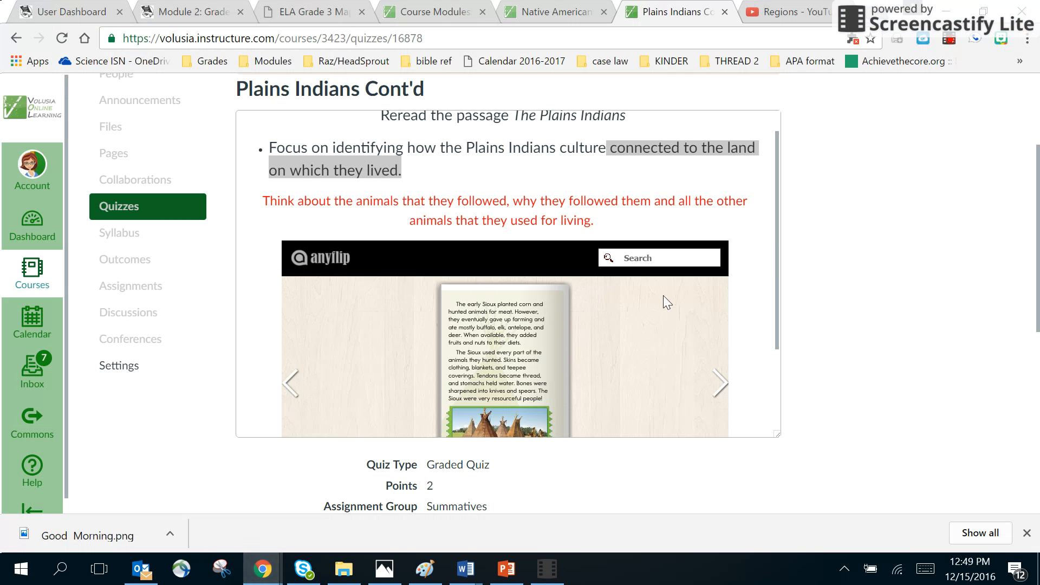
mouse_move(776, 344)
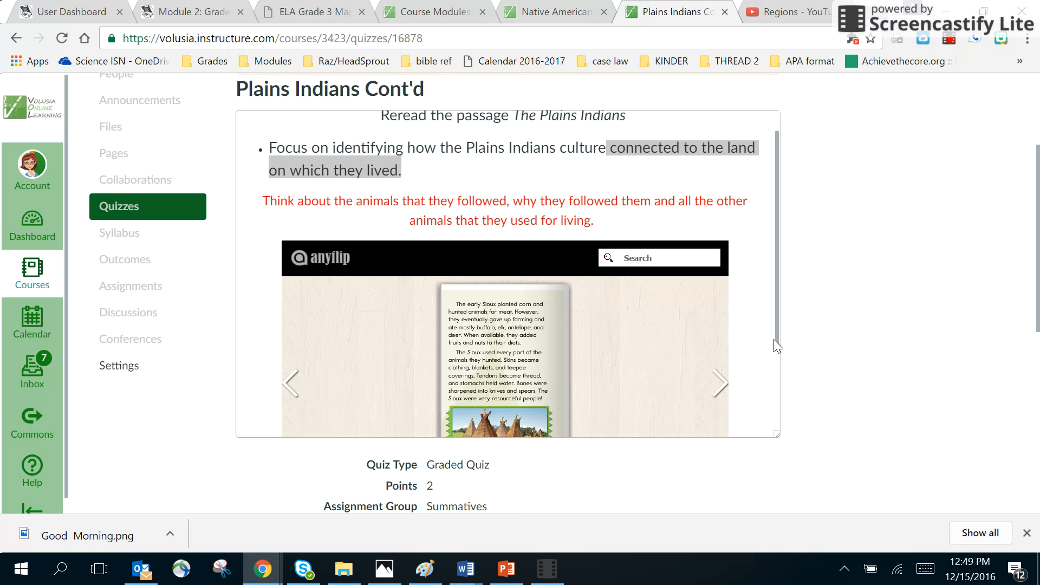
Step: Scroll to the Sioux passage flipbook and enlarge it to full screen
scroll("down", 3)
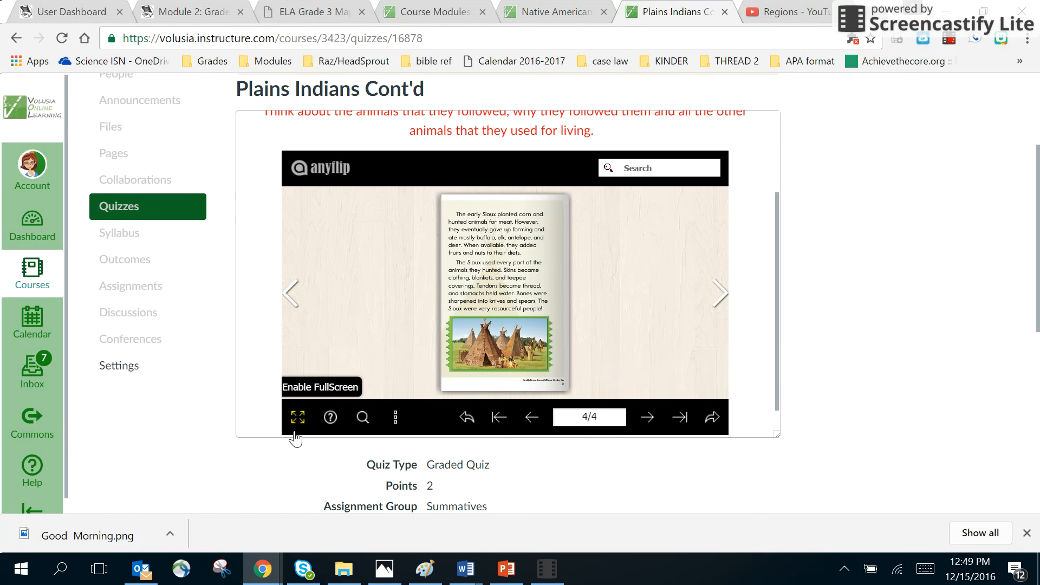
left_click(297, 417)
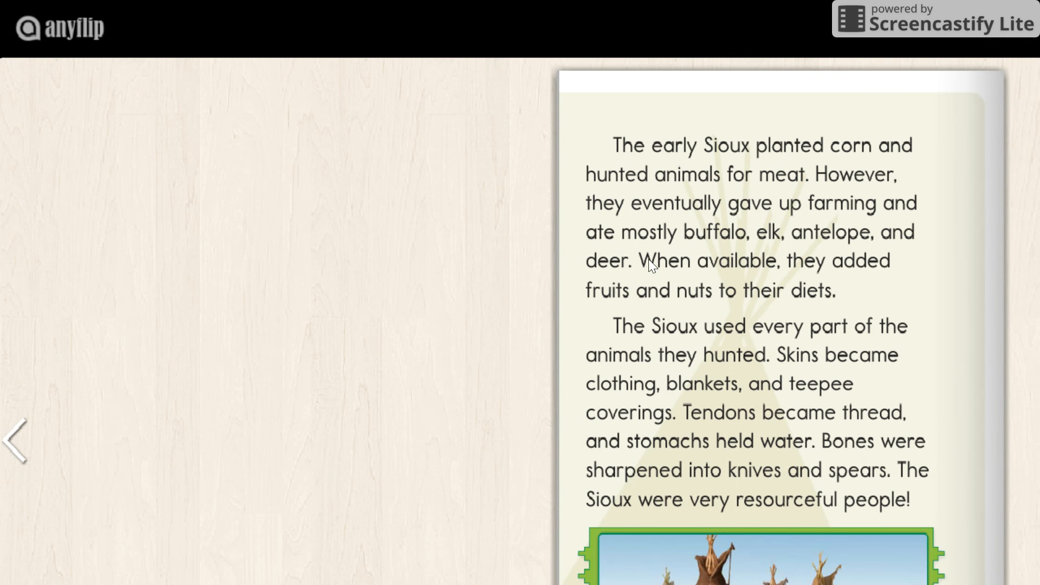
mouse_move(605, 281)
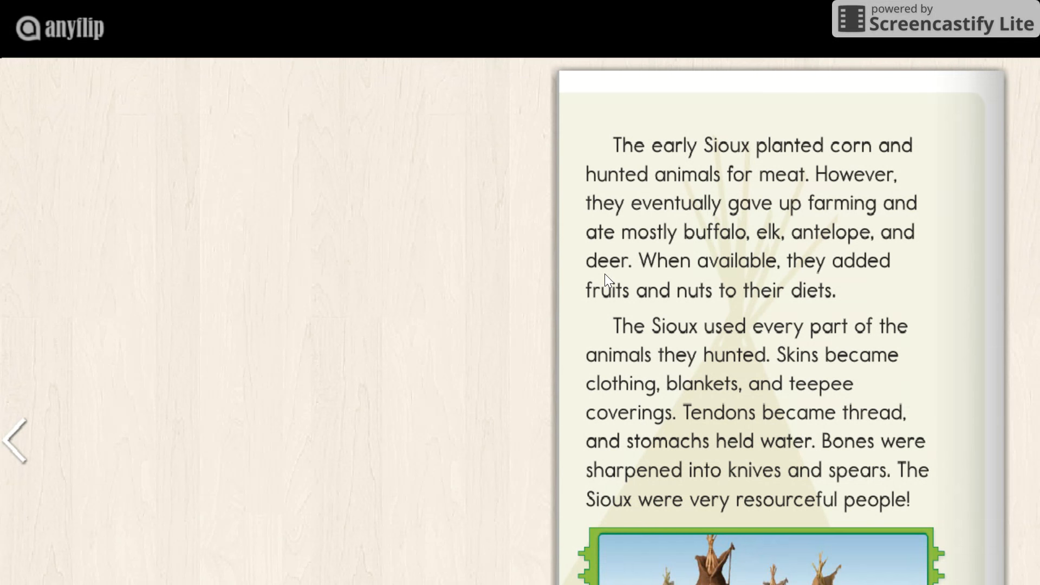
mouse_move(674, 356)
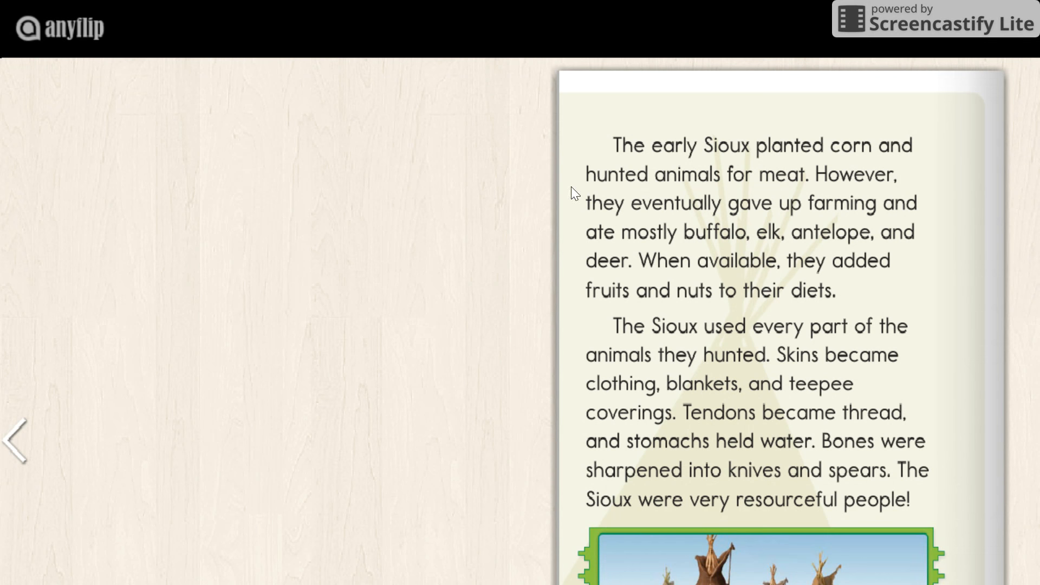
mouse_move(843, 239)
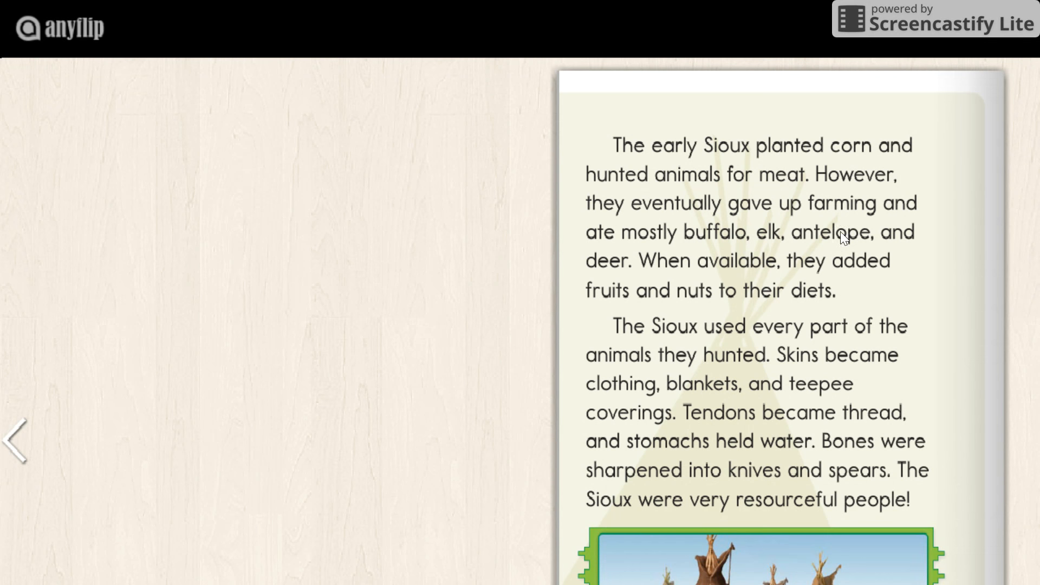
mouse_move(585, 283)
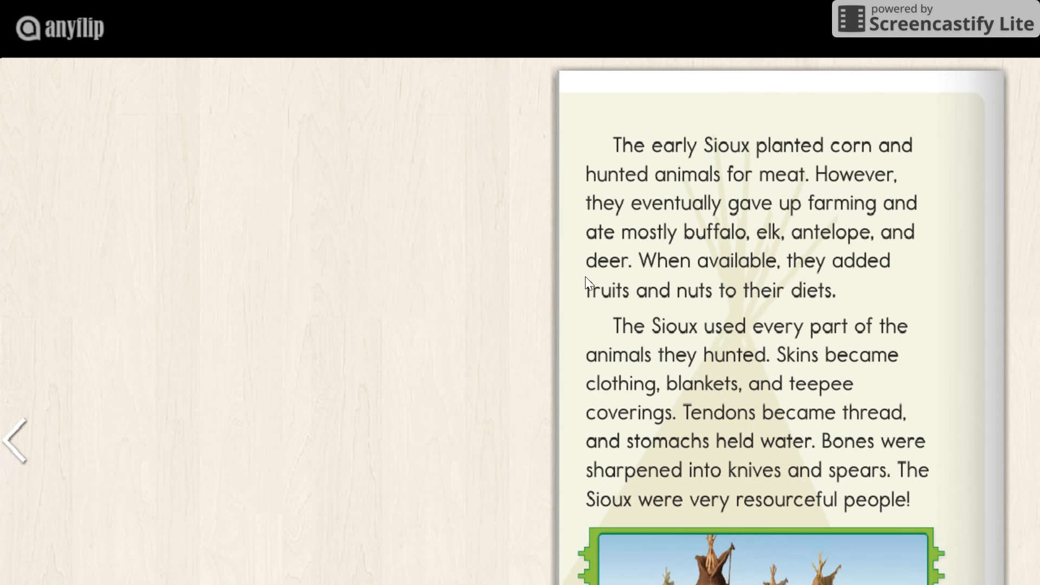
mouse_move(583, 287)
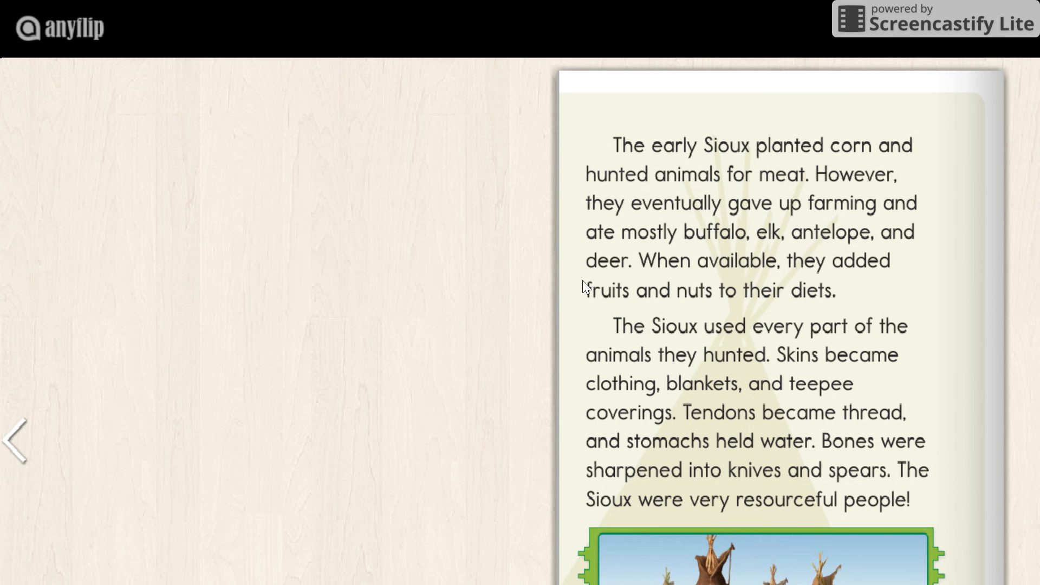
mouse_move(695, 236)
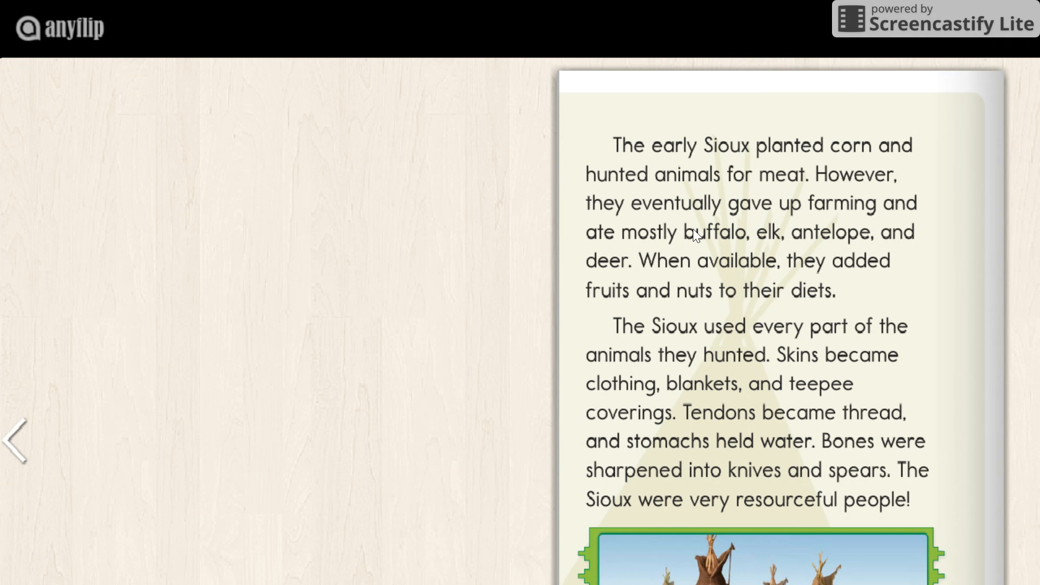
mouse_move(589, 425)
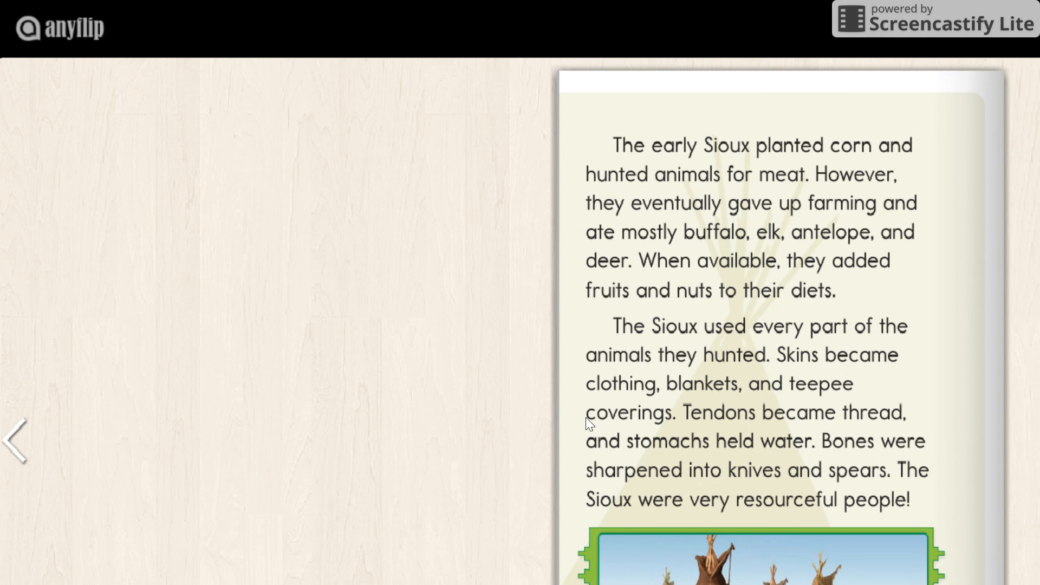
mouse_move(22, 443)
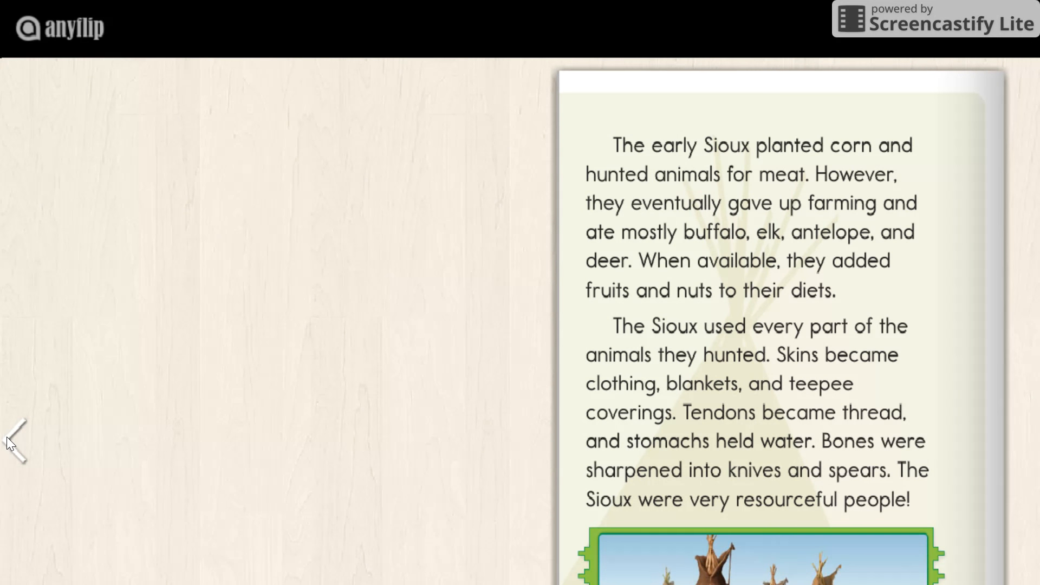
mouse_move(776, 250)
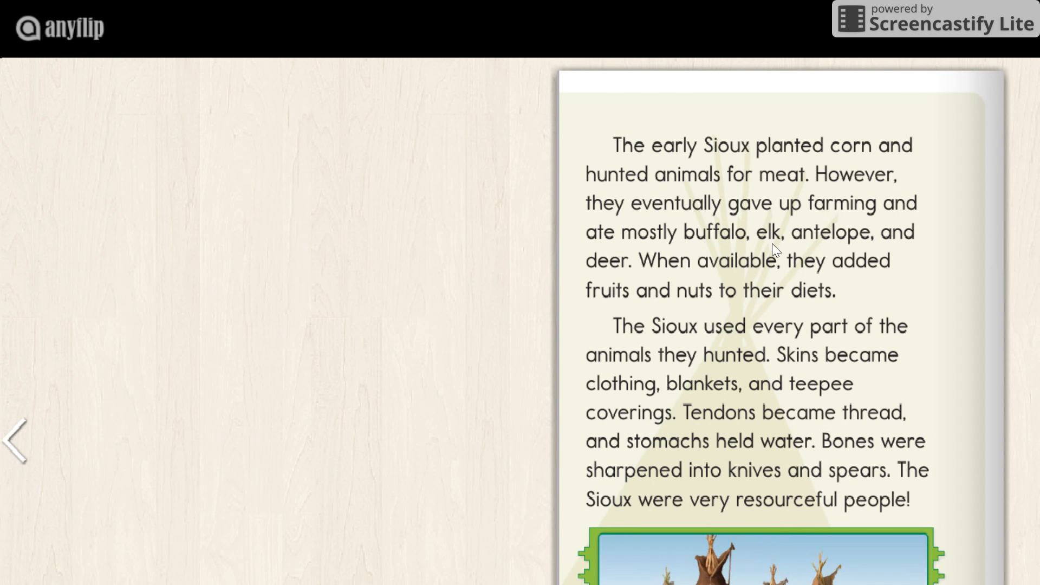
mouse_move(680, 259)
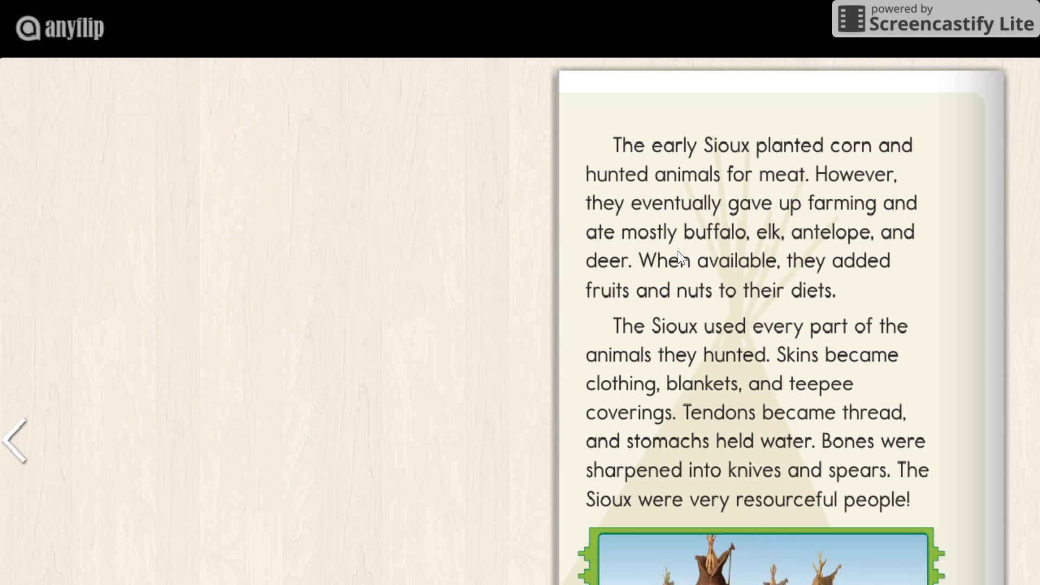
mouse_move(664, 298)
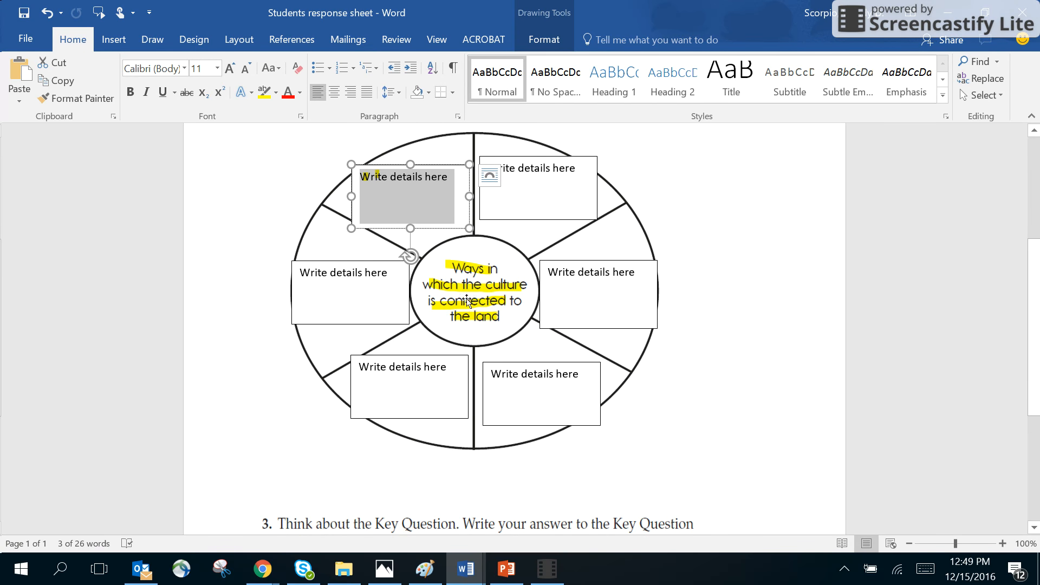
mouse_move(386, 201)
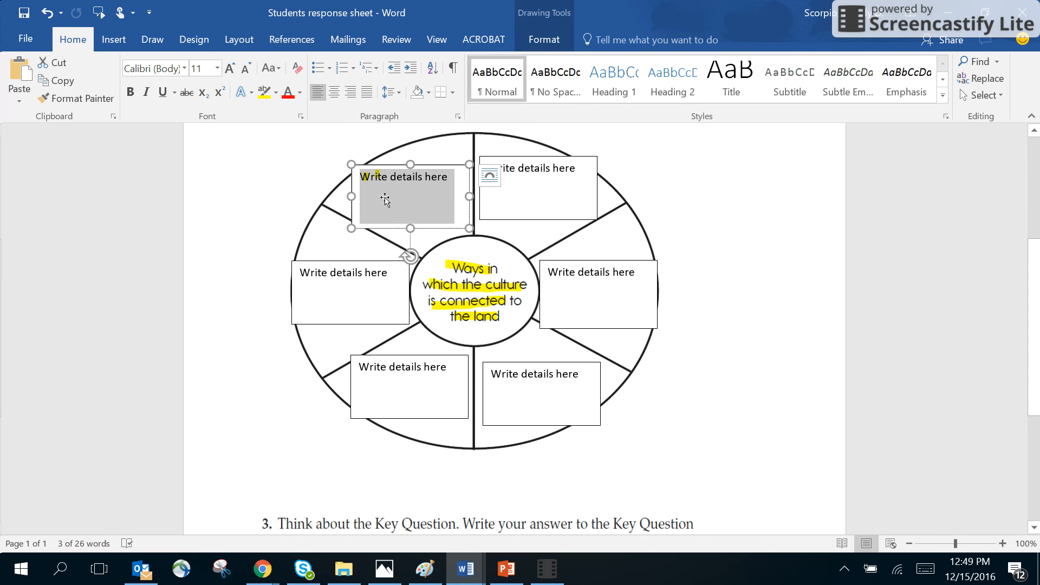
mouse_move(444, 191)
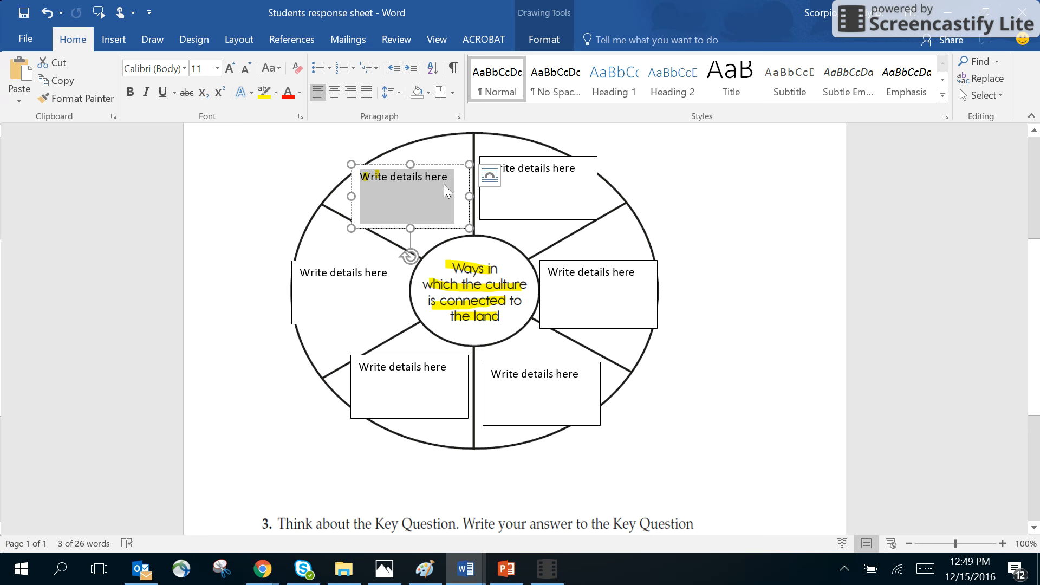
mouse_move(399, 207)
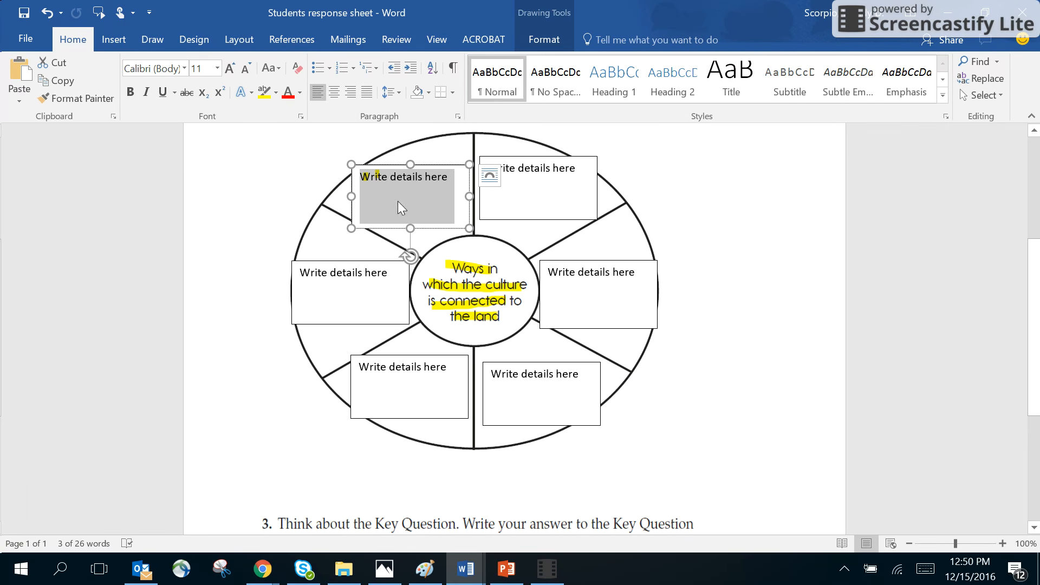
mouse_move(467, 193)
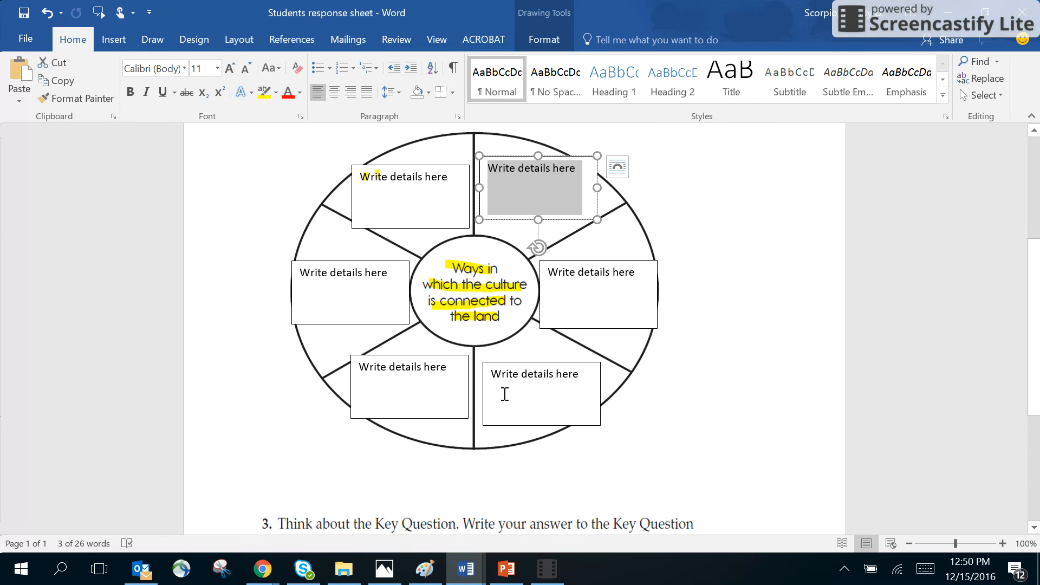
Step: Scroll down the response sheet past the web wheel to the Key Question answer area
scroll("down", 3)
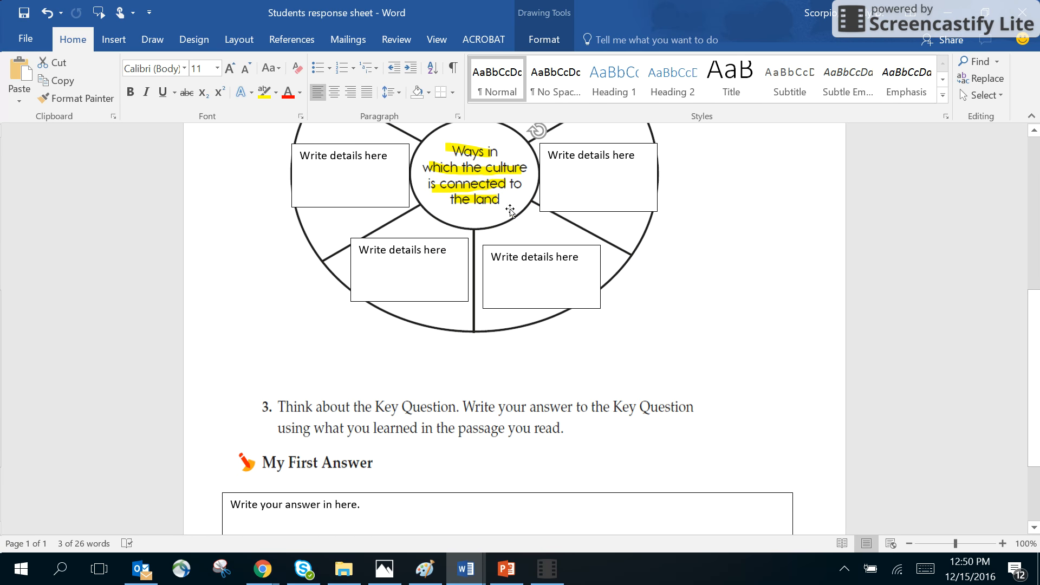
mouse_move(494, 174)
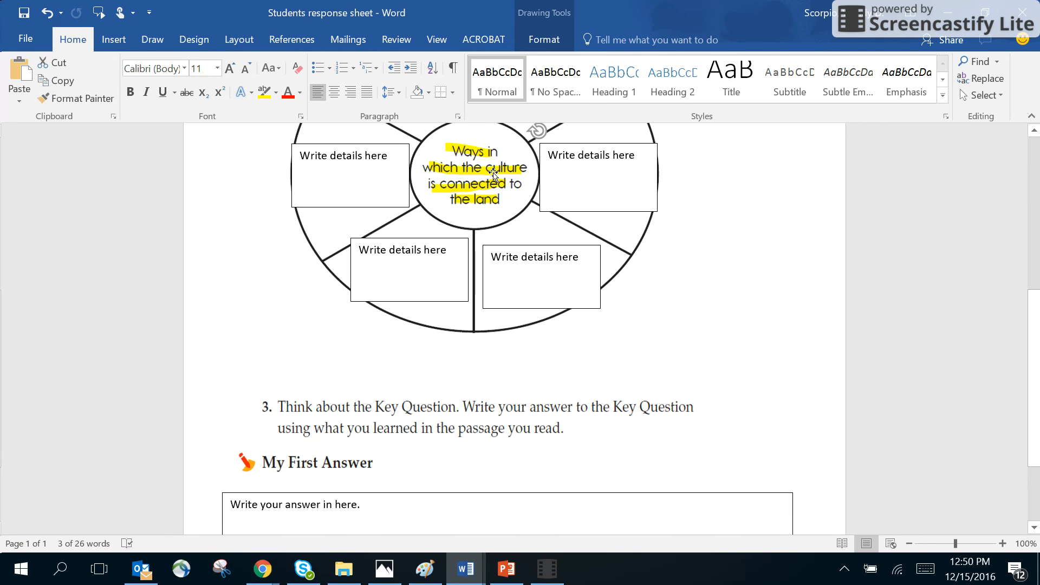
mouse_move(517, 443)
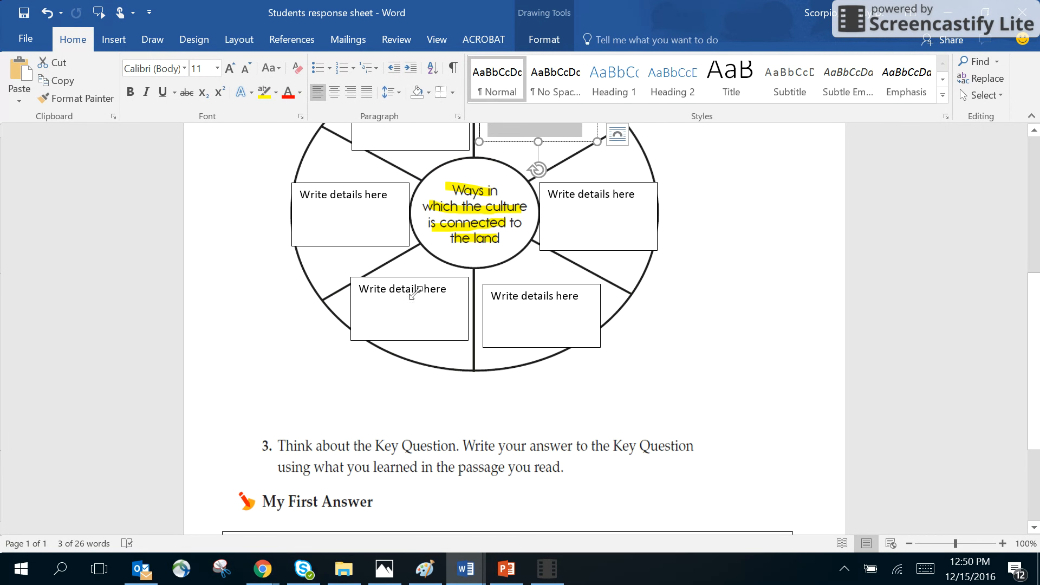
scroll("down", 3)
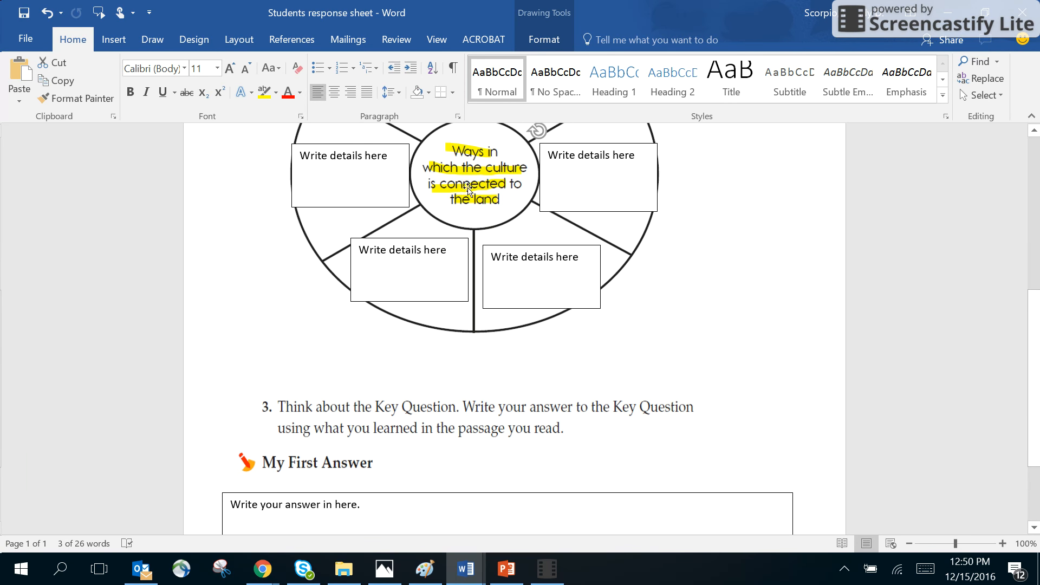
mouse_move(647, 284)
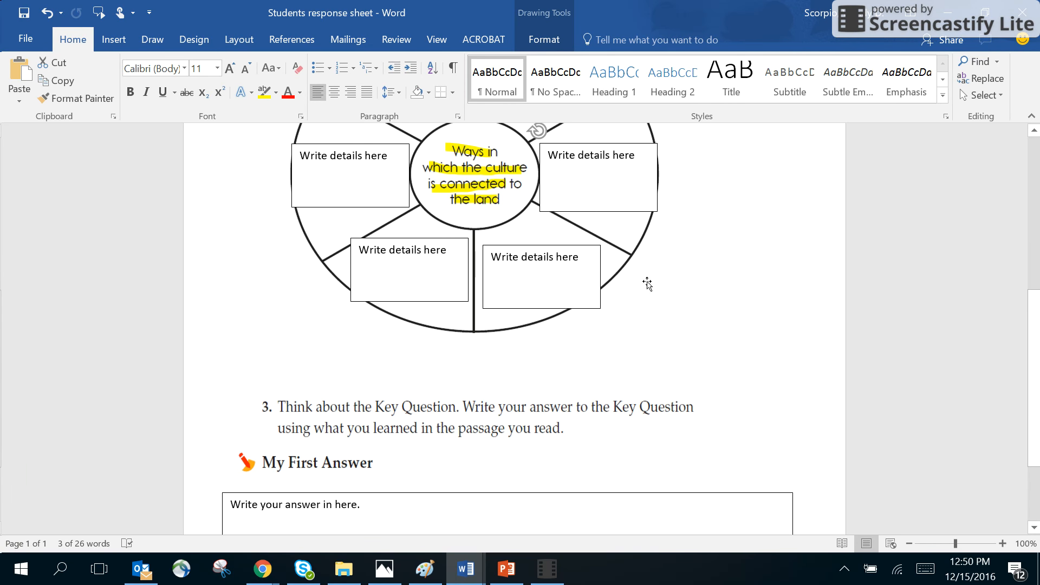
mouse_move(454, 337)
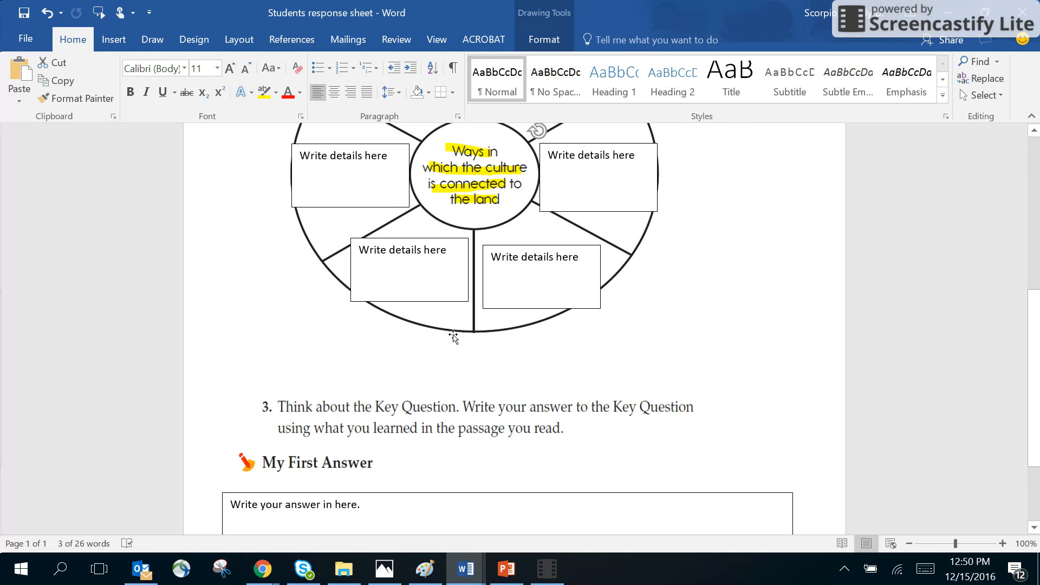
scroll("down", 3)
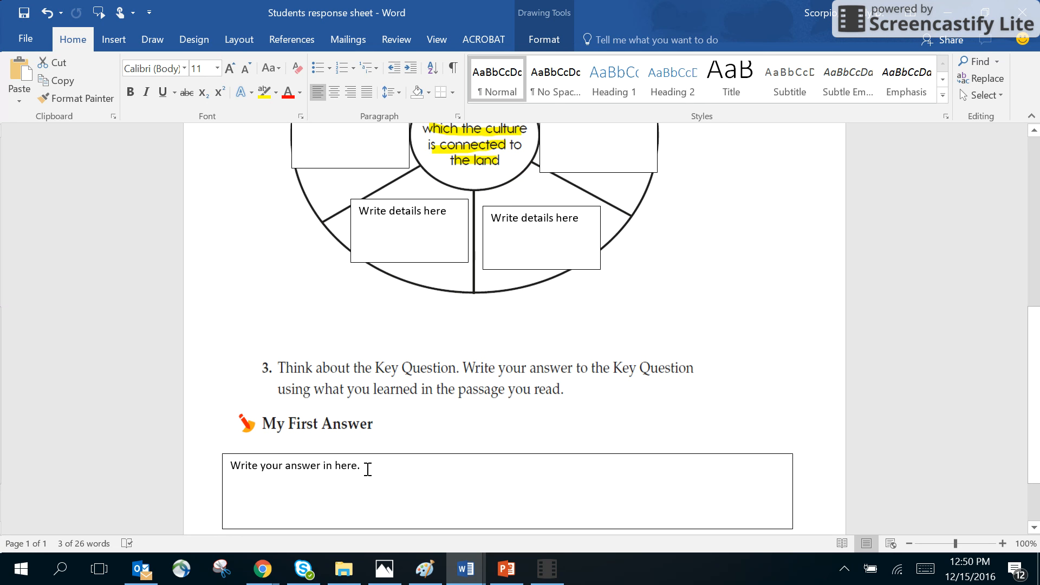
mouse_move(509, 458)
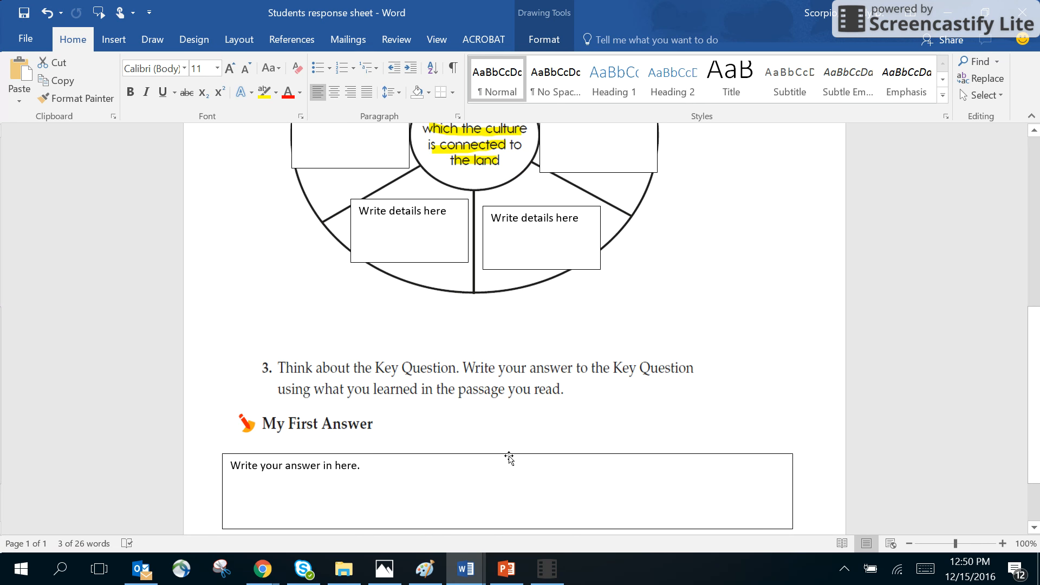
mouse_move(498, 457)
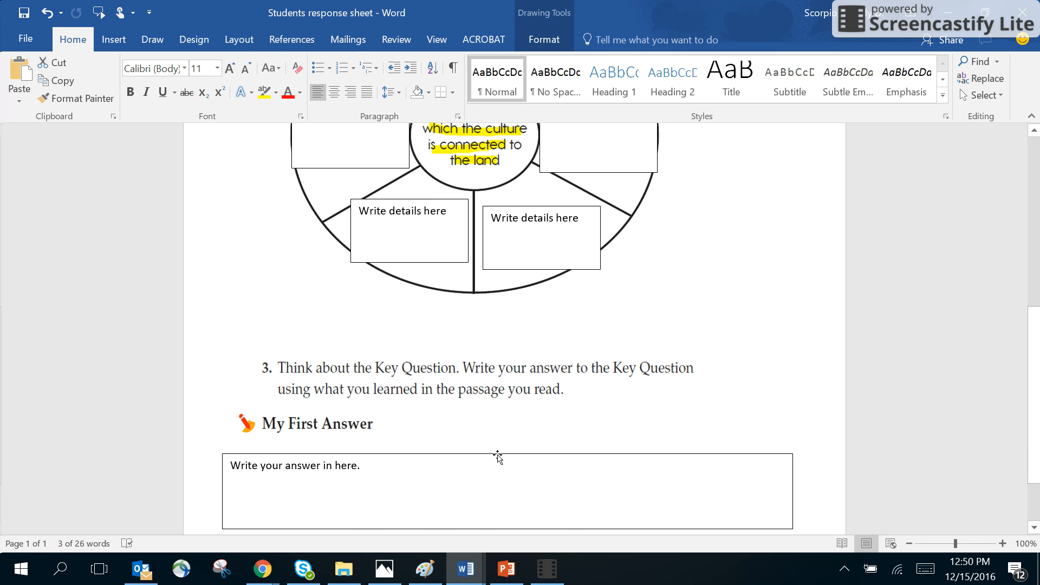